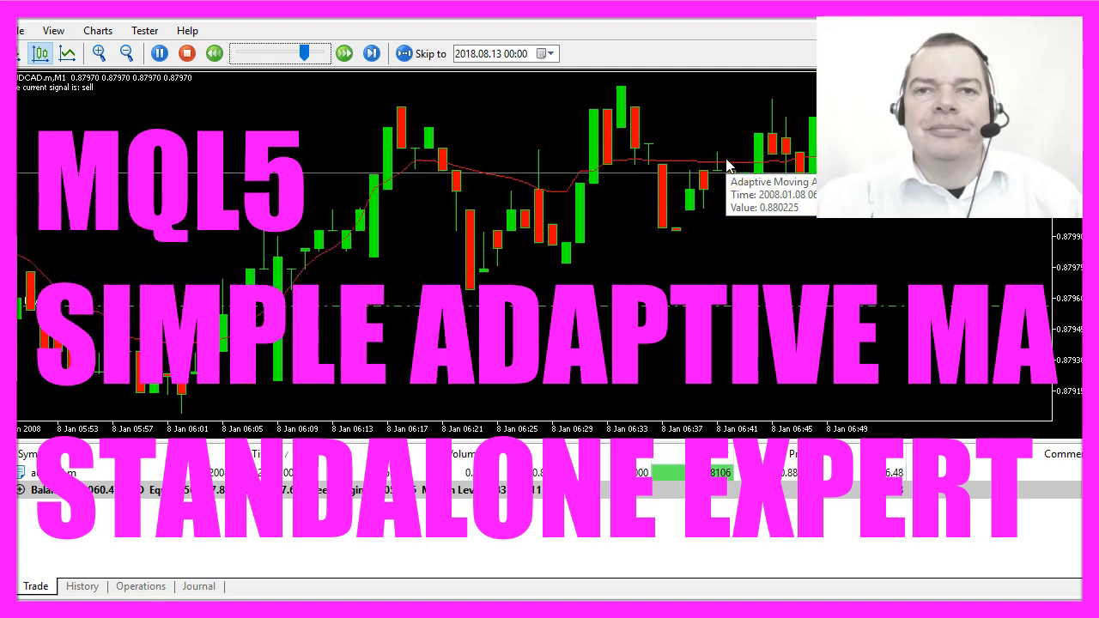
Watch the AMA expert's visual backtest and return to the terminal's Strategy Tester panel.
{"action": "left_click", "coordinate": [370, 51]}
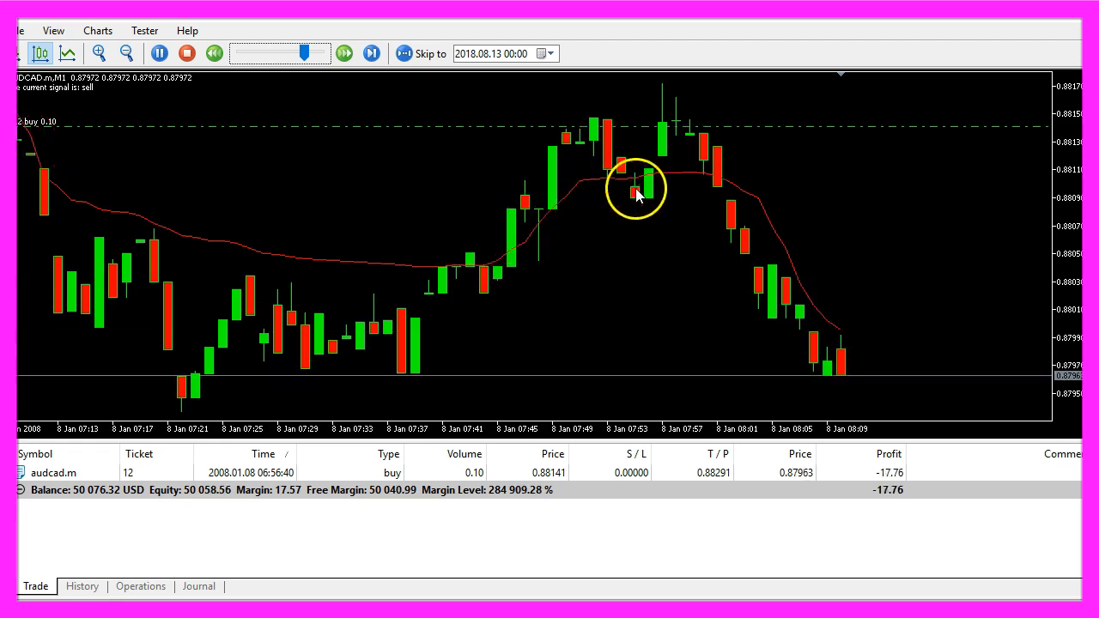
{"action": "left_click", "coordinate": [371, 53]}
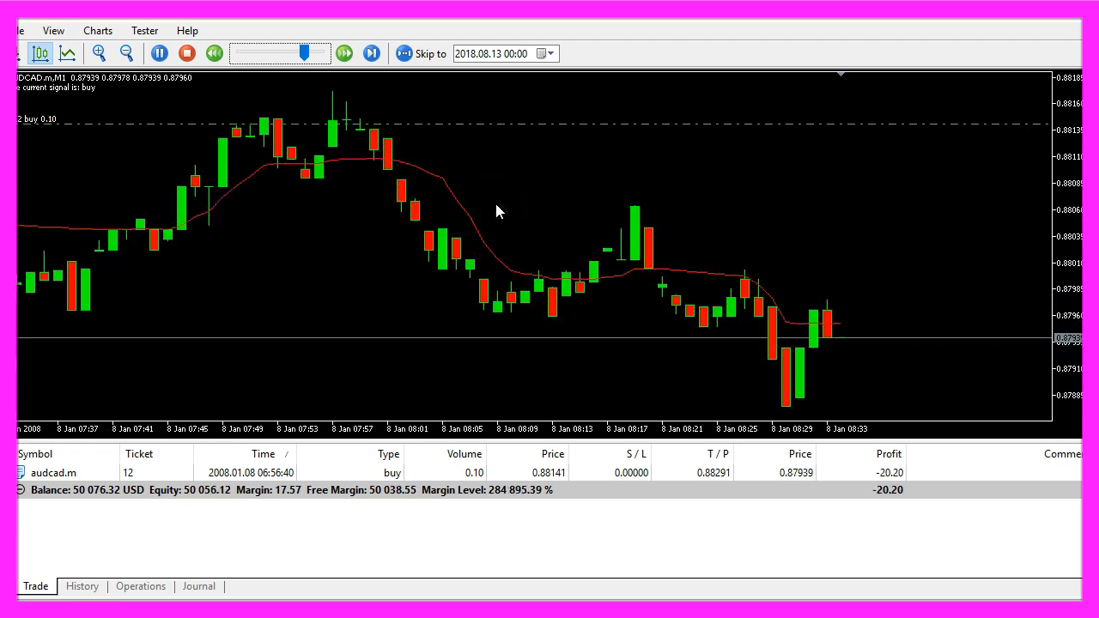
{"action": "left_click", "coordinate": [371, 54]}
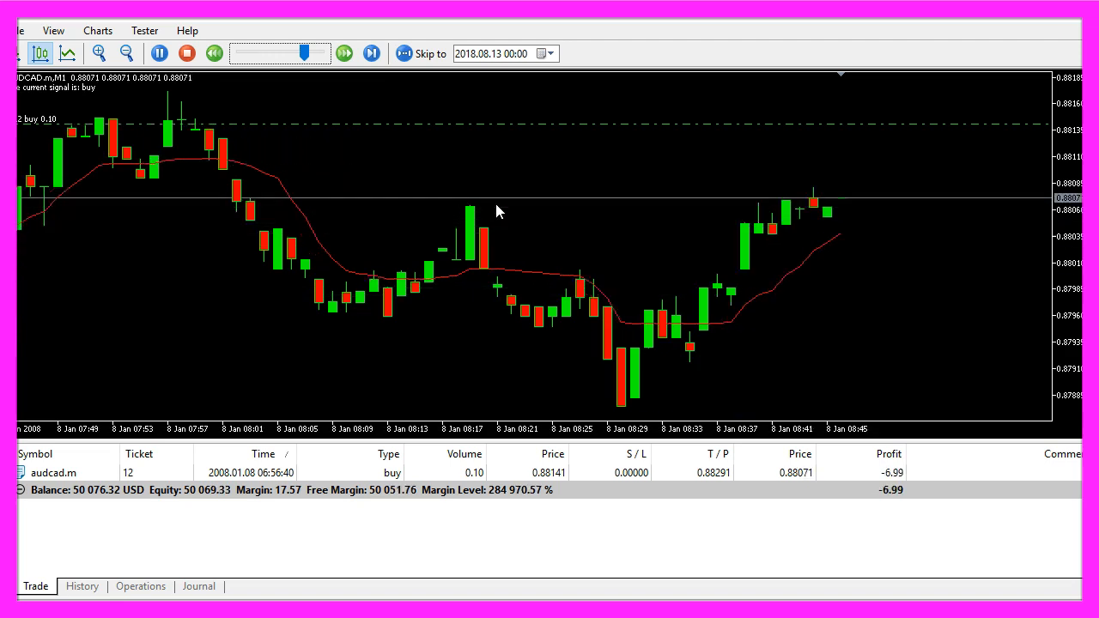
{"action": "left_click", "coordinate": [371, 51]}
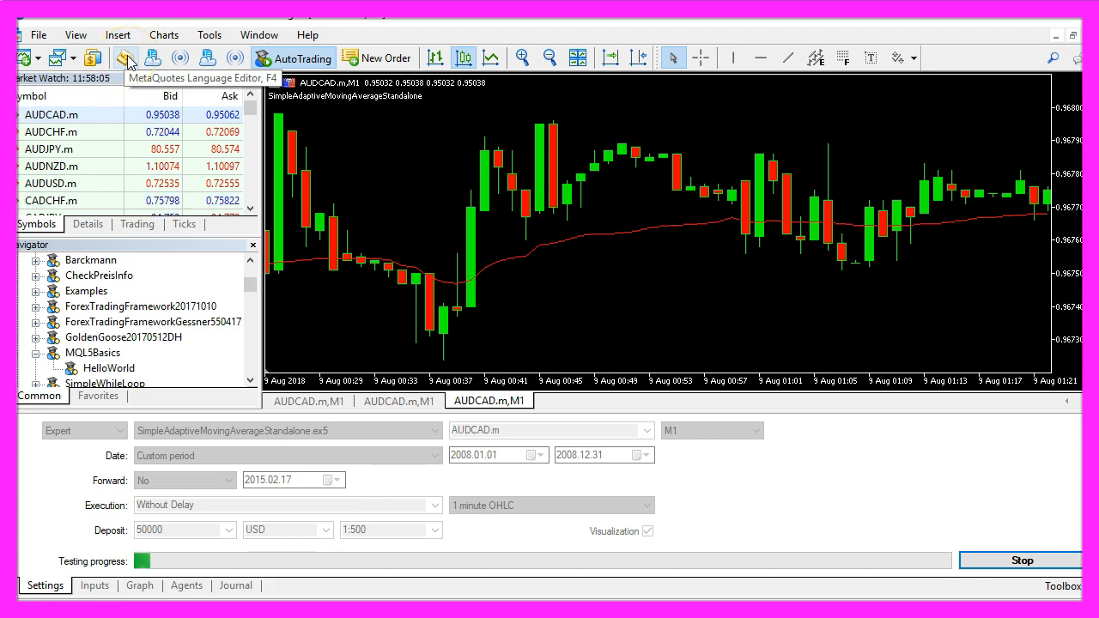
Create a new Expert Advisor from template named SimpleAMAStandaloneEA with an empty OnTick.
{"action": "left_click", "coordinate": [127, 59]}
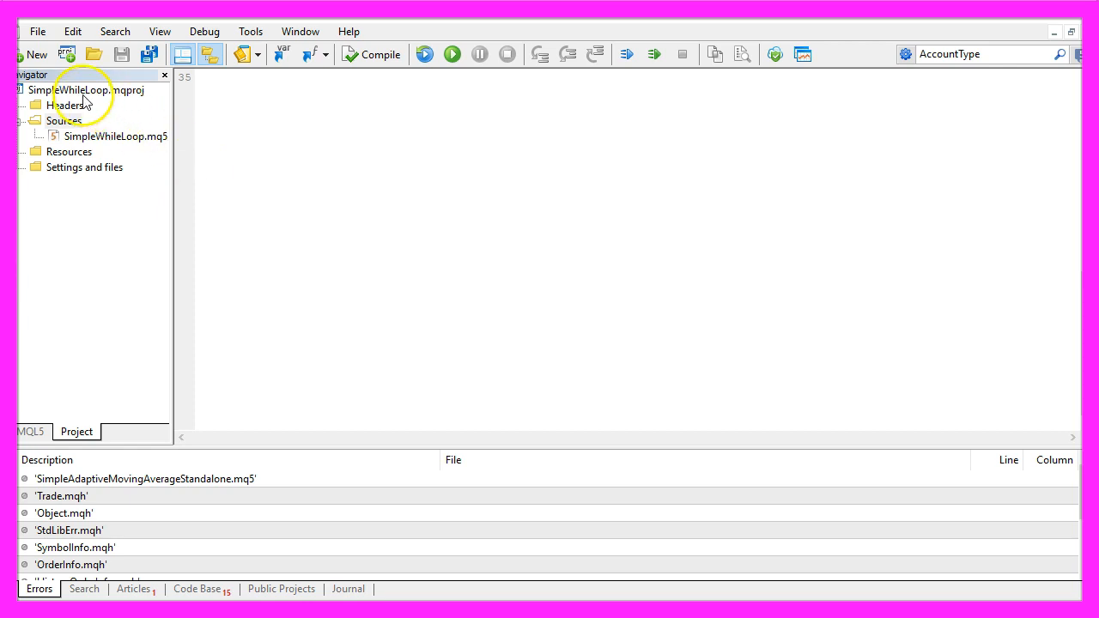
{"action": "left_click", "coordinate": [38, 31]}
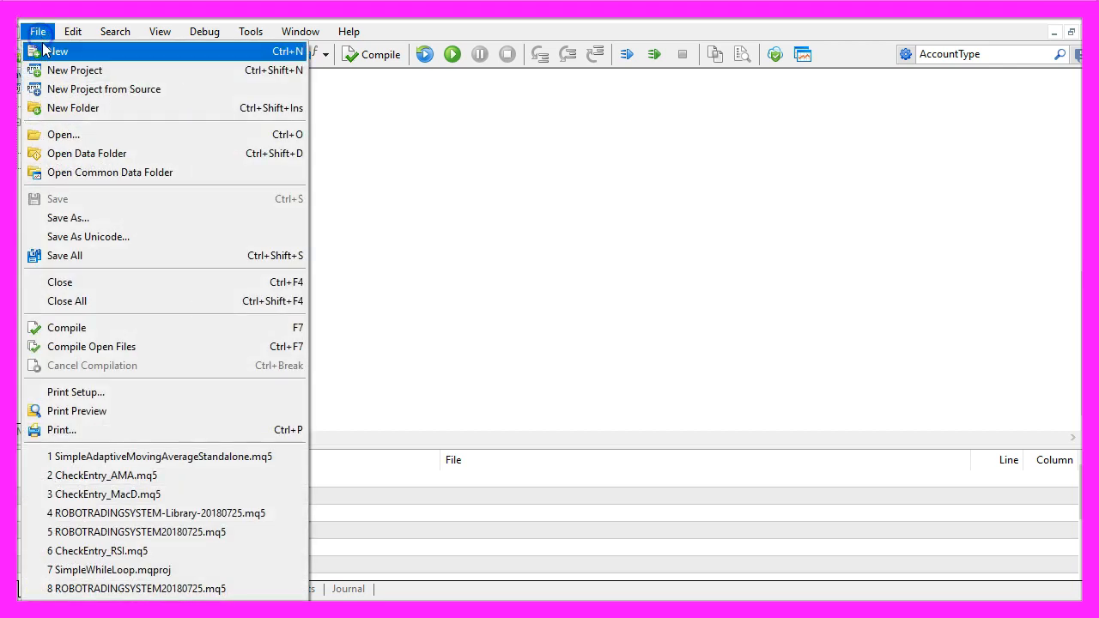
{"action": "left_click", "coordinate": [55, 52]}
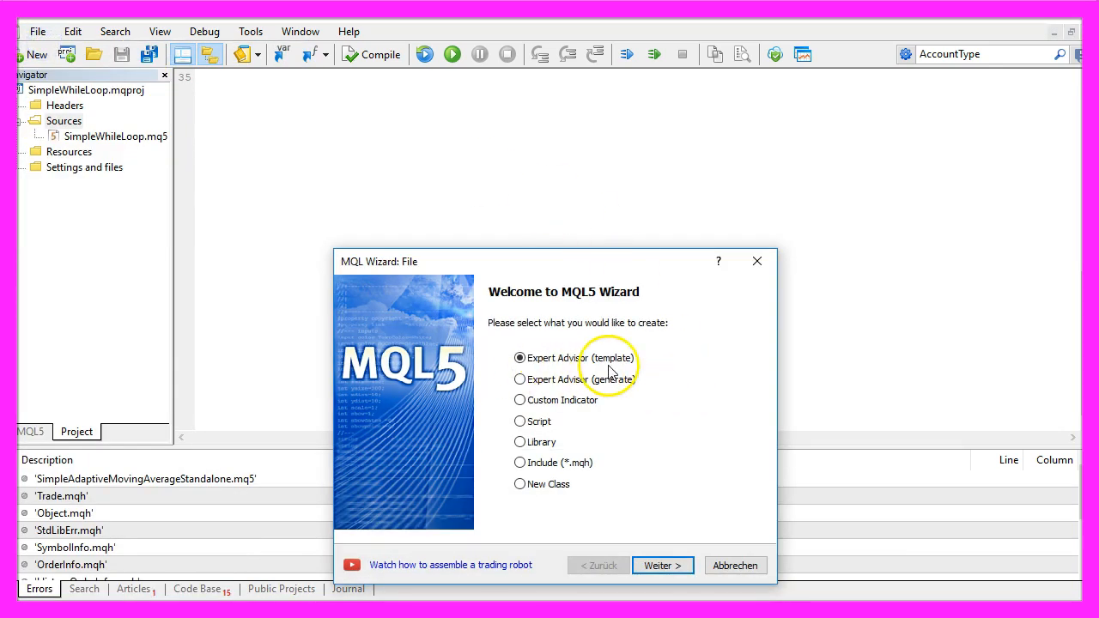
{"action": "left_click", "coordinate": [663, 565]}
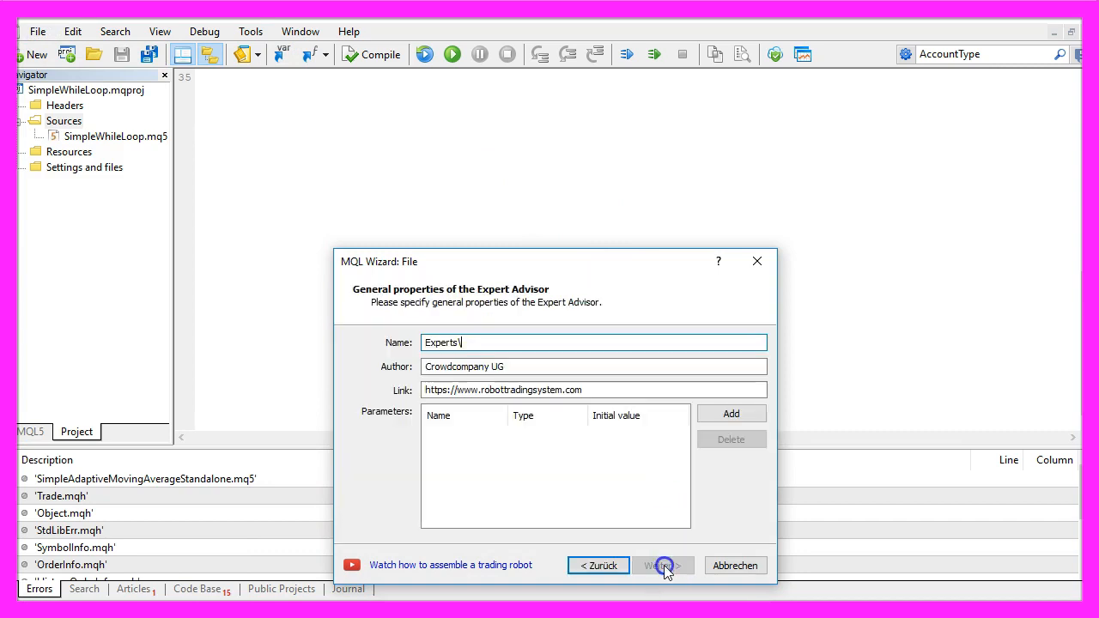
{"action": "type", "text": "SimpleAMAStandaloneEA"}
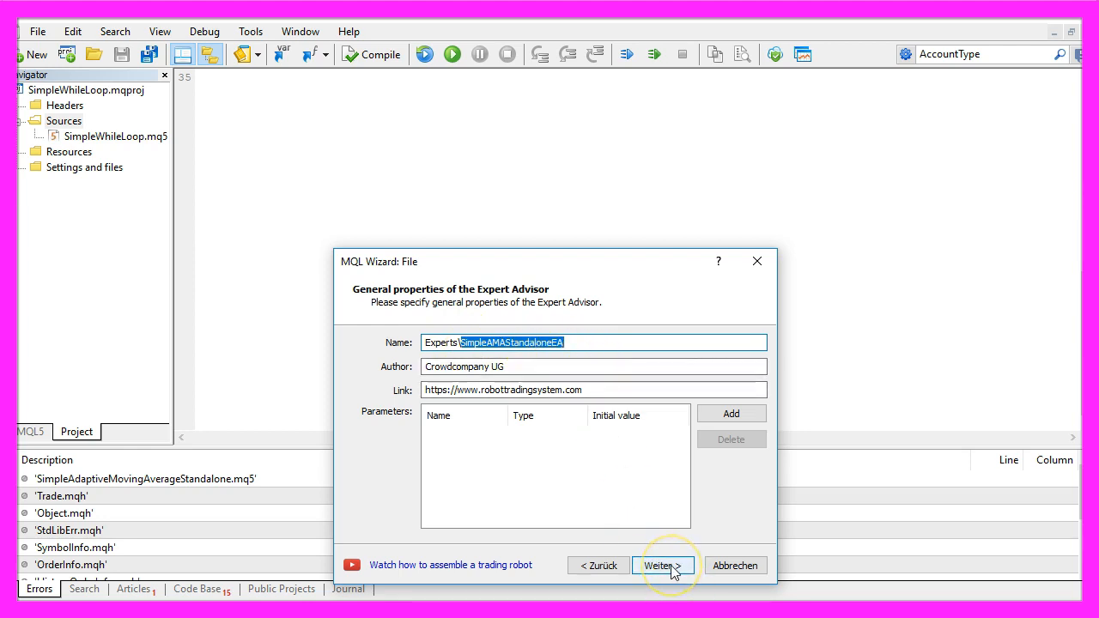
{"action": "left_click", "coordinate": [662, 565]}
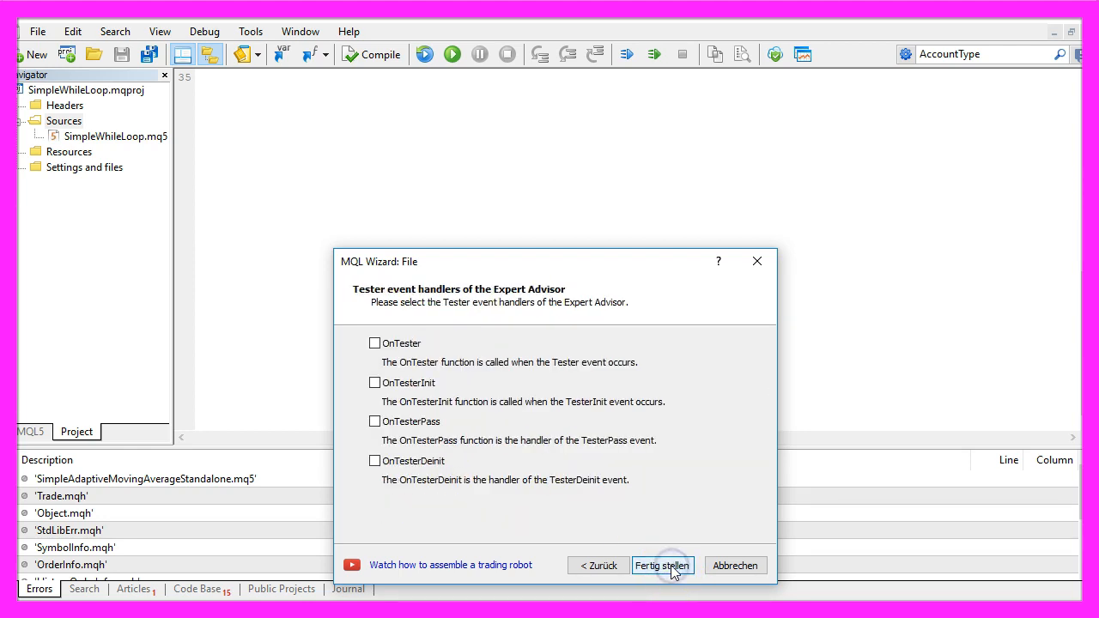
{"action": "left_click", "coordinate": [663, 565]}
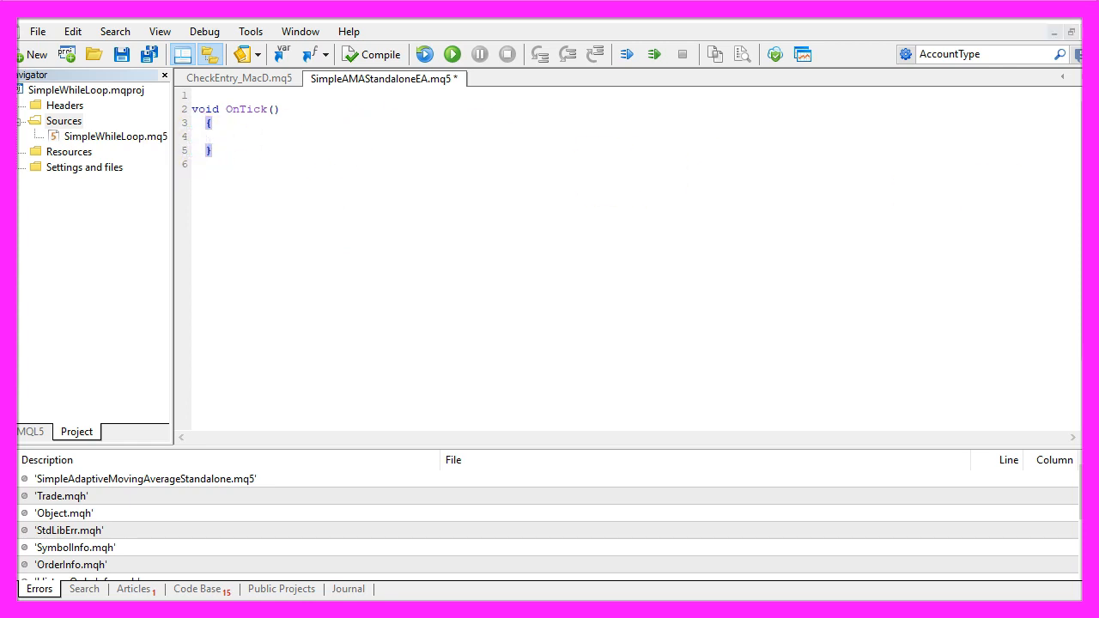
Include Trade\Trade.mqh at the top and declare a CTrade instance named trade.
{"action": "type", "text": "#include<Trade\\Trade.mqh>"}
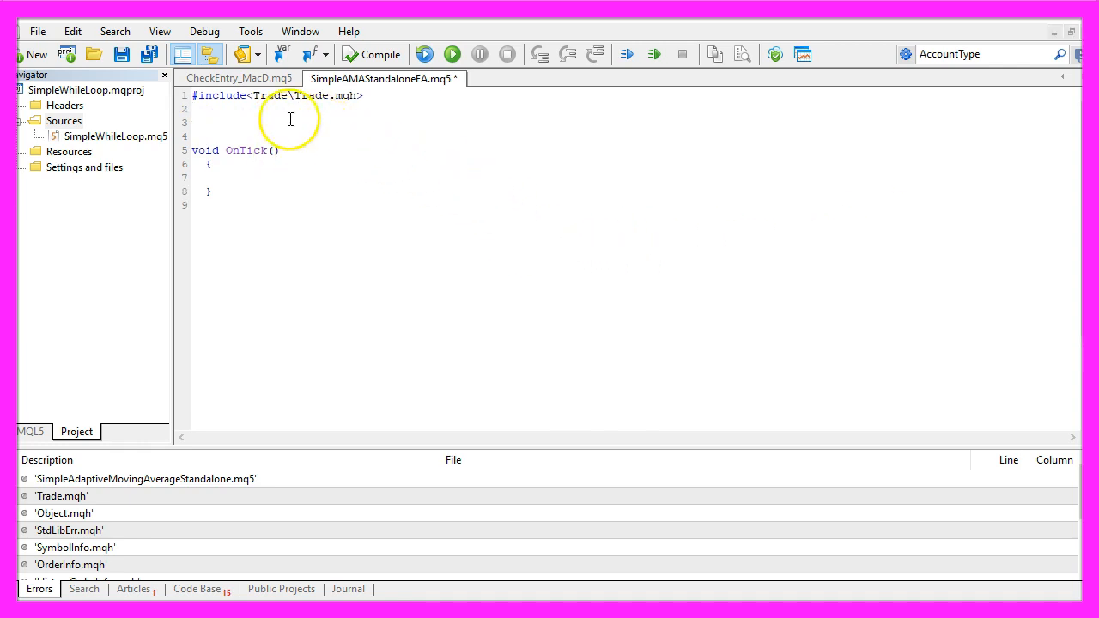
{"action": "mouse_move", "coordinate": [360, 129]}
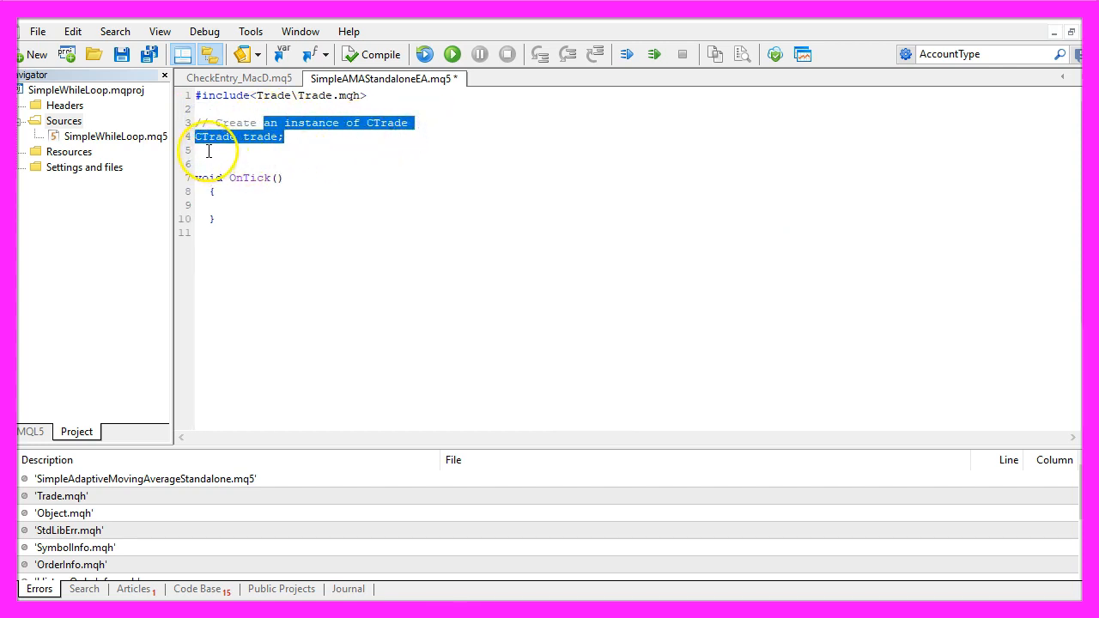
{"action": "double_click", "coordinate": [261, 138]}
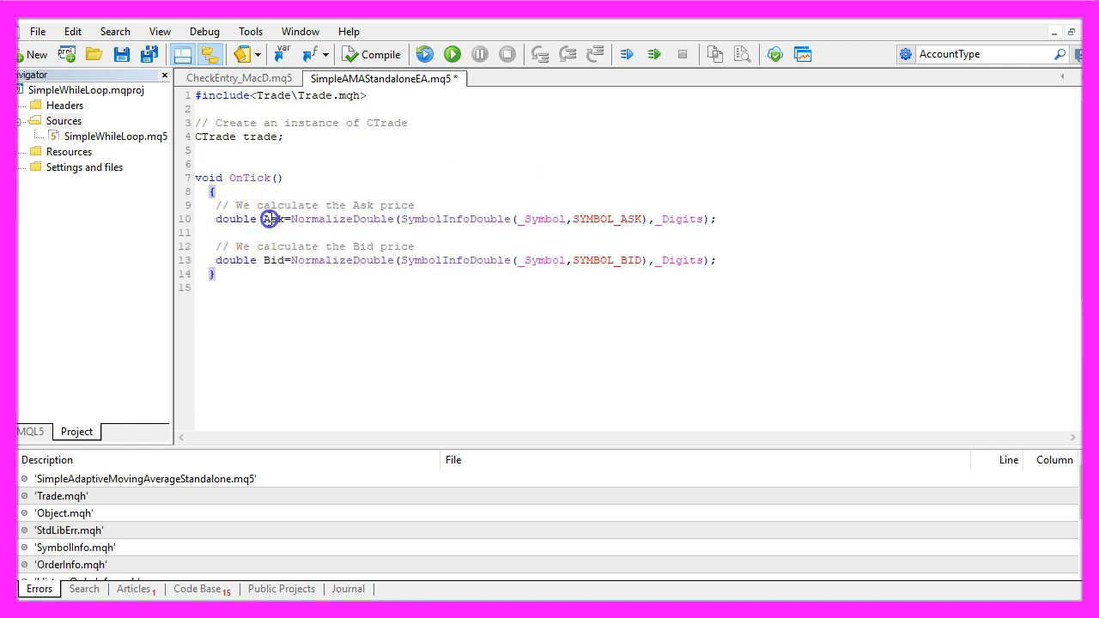
Compute Ask and Bid via NormalizeDouble(SymbolInfoDouble(_Symbol,SYMBOL_ASK/BID),_Digits) in OnTick.
{"action": "double_click", "coordinate": [275, 261]}
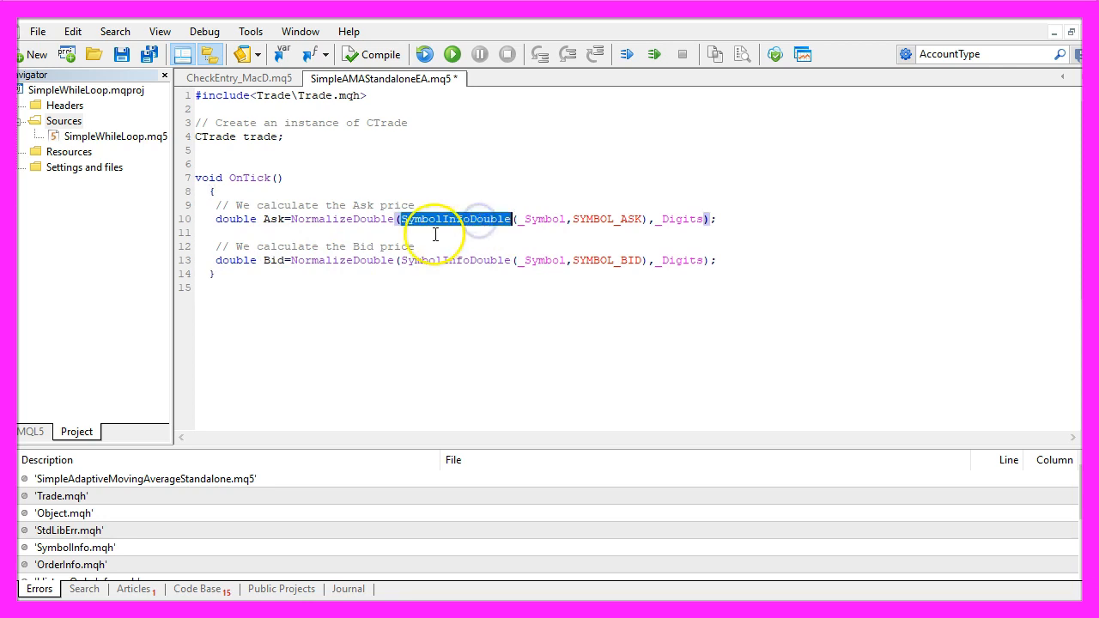
{"action": "left_click", "coordinate": [542, 220]}
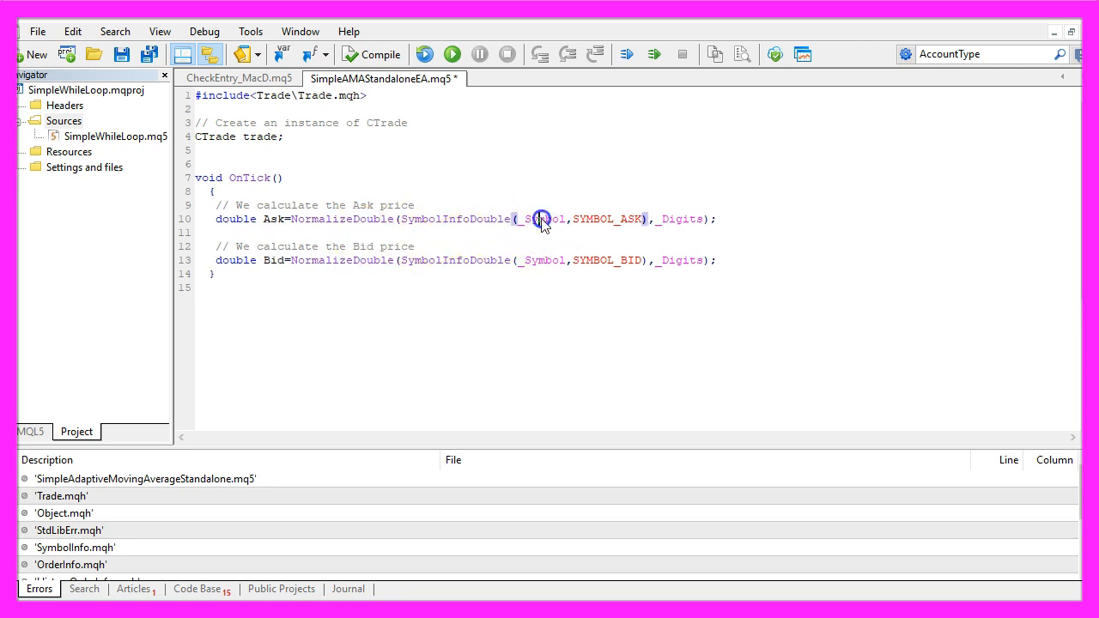
{"action": "double_click", "coordinate": [541, 220]}
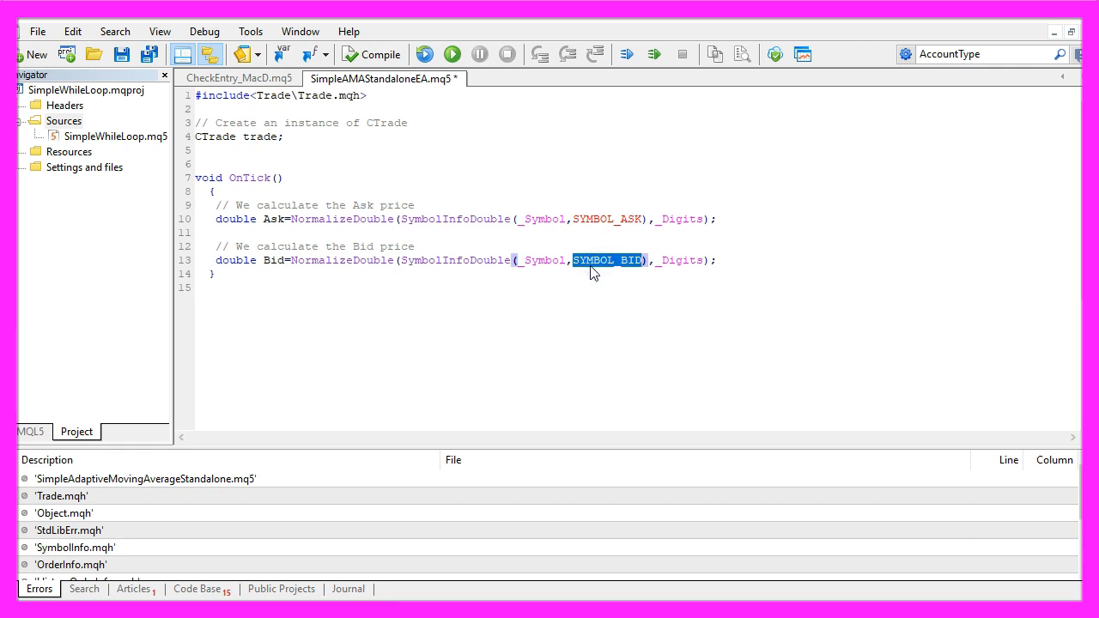
{"action": "double_click", "coordinate": [273, 261]}
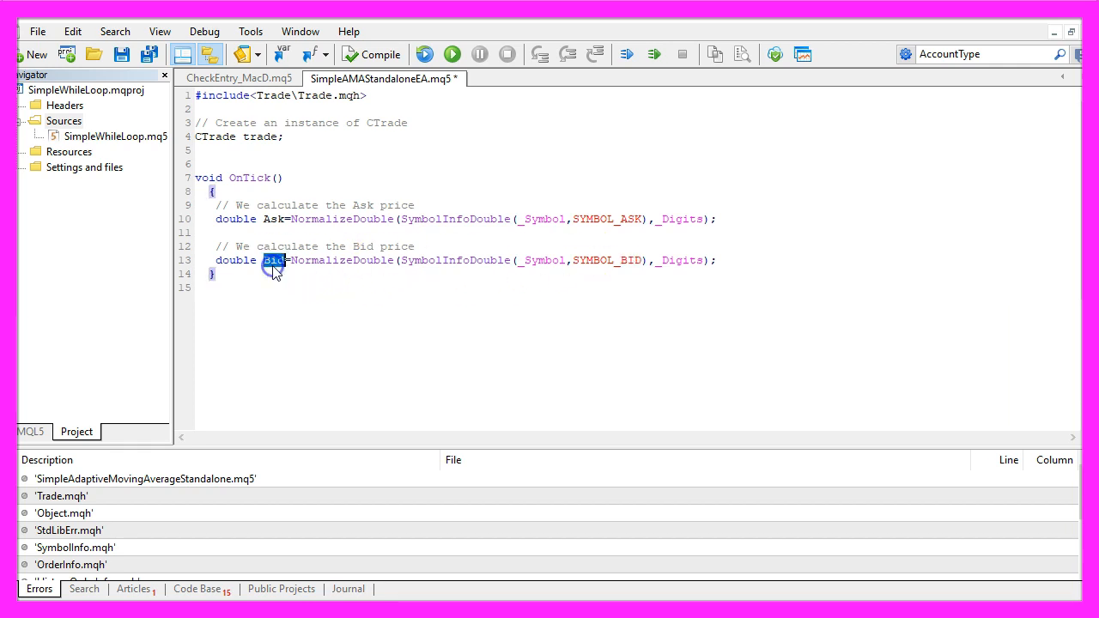
{"action": "double_click", "coordinate": [342, 220]}
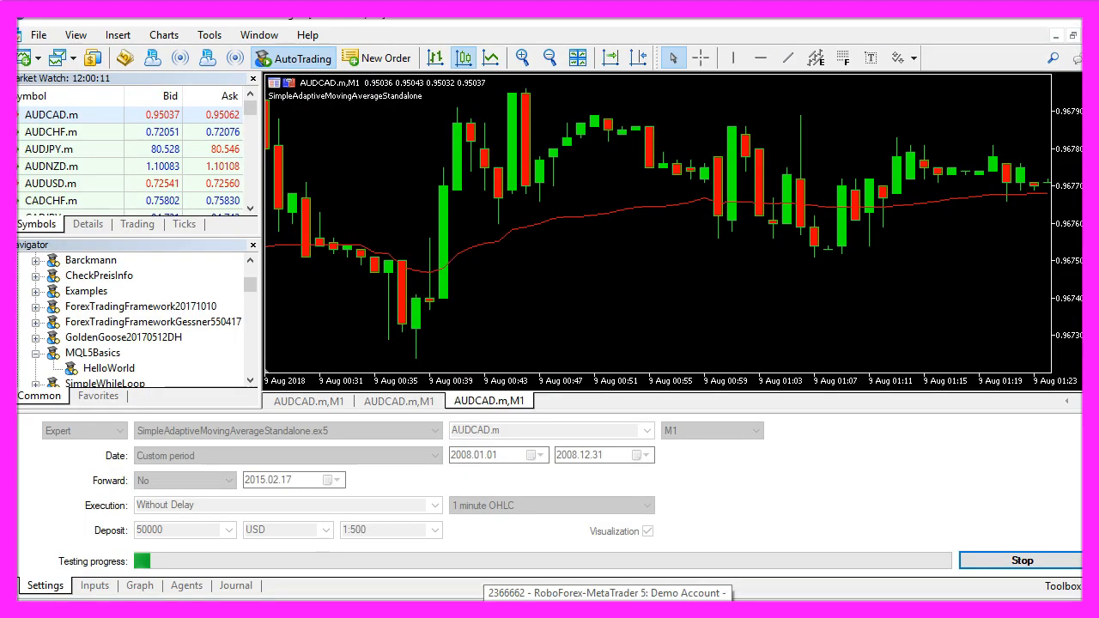
{"action": "mouse_move", "coordinate": [52, 148]}
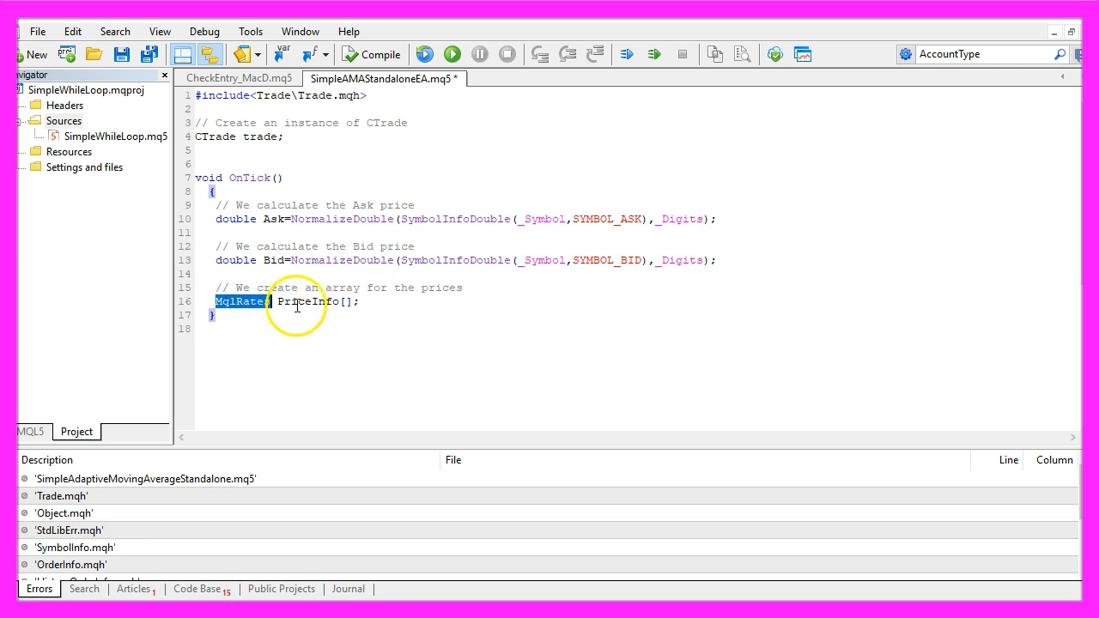
Declare MqlRates PriceInfo[], sort it as series and fill it with CopyRates for 3 candles.
{"action": "double_click", "coordinate": [308, 302]}
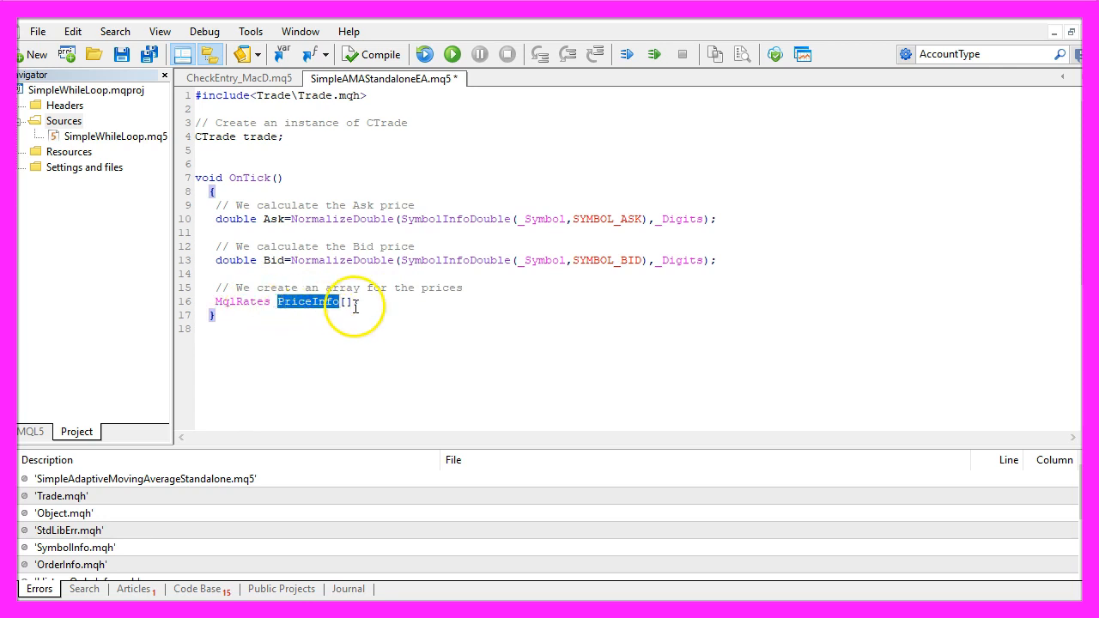
{"action": "type", "text": "// We sort the price array from the current candle downwards"}
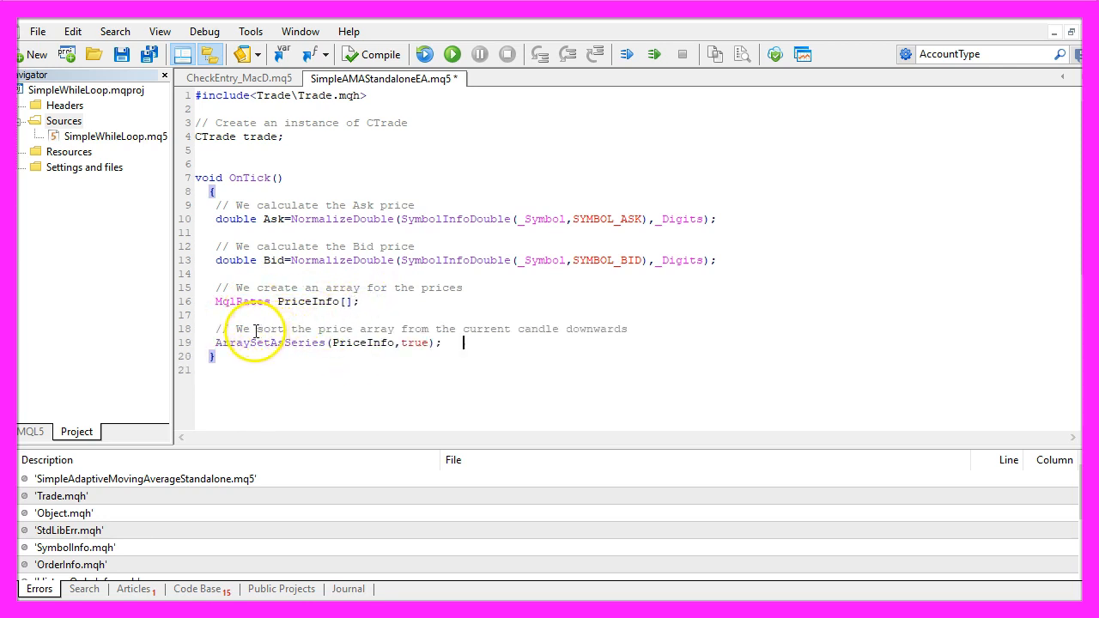
{"action": "left_click_drag", "start_coordinate": [258, 330], "coordinate": [629, 330]}
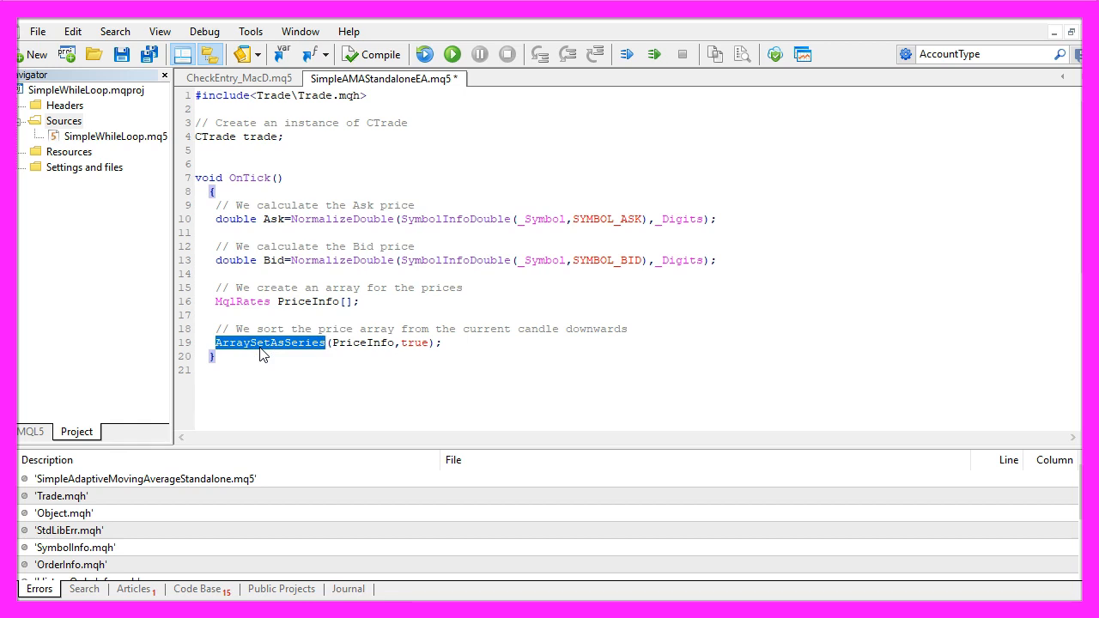
{"action": "type", "text": "// We fill the array with the price data"}
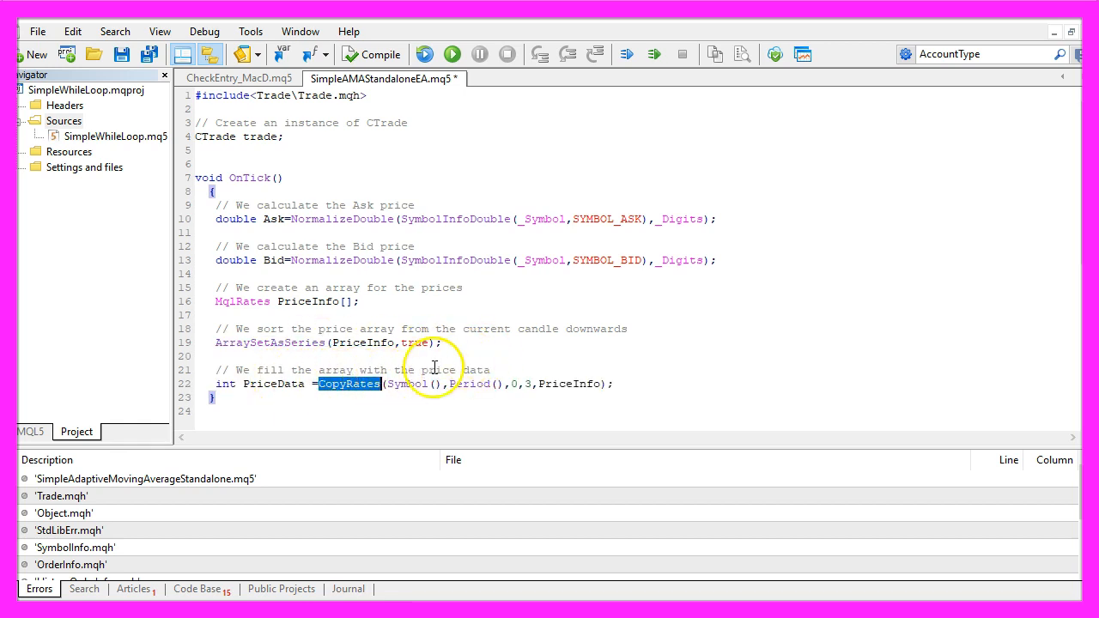
{"action": "double_click", "coordinate": [405, 385]}
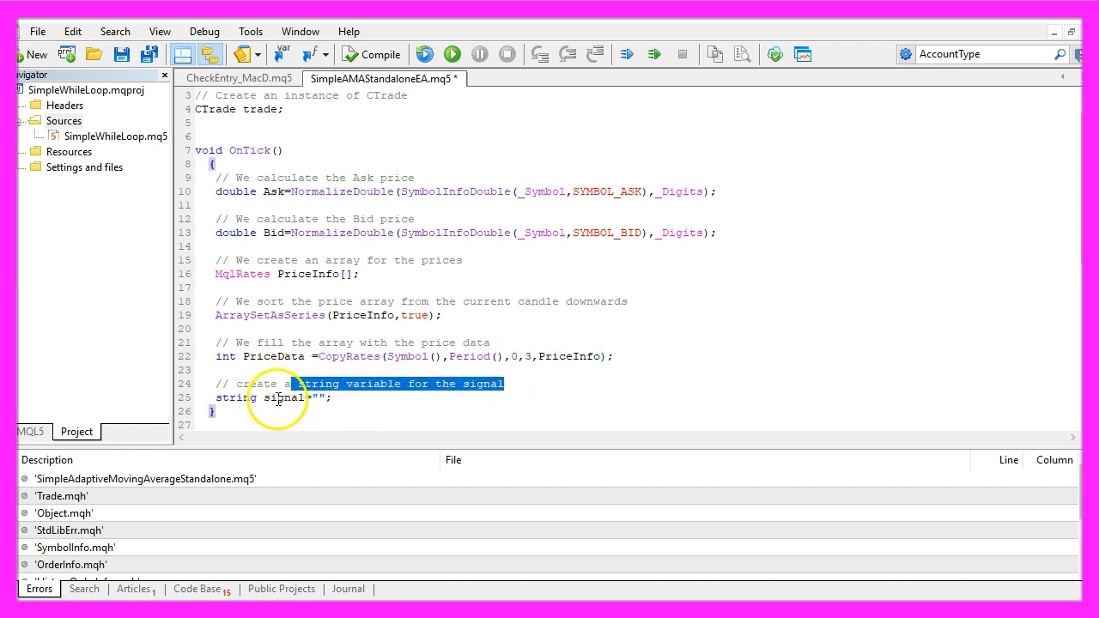
Initialize signal to an empty string and declare myPriceArray for several prices.
{"action": "left_click", "coordinate": [311, 399]}
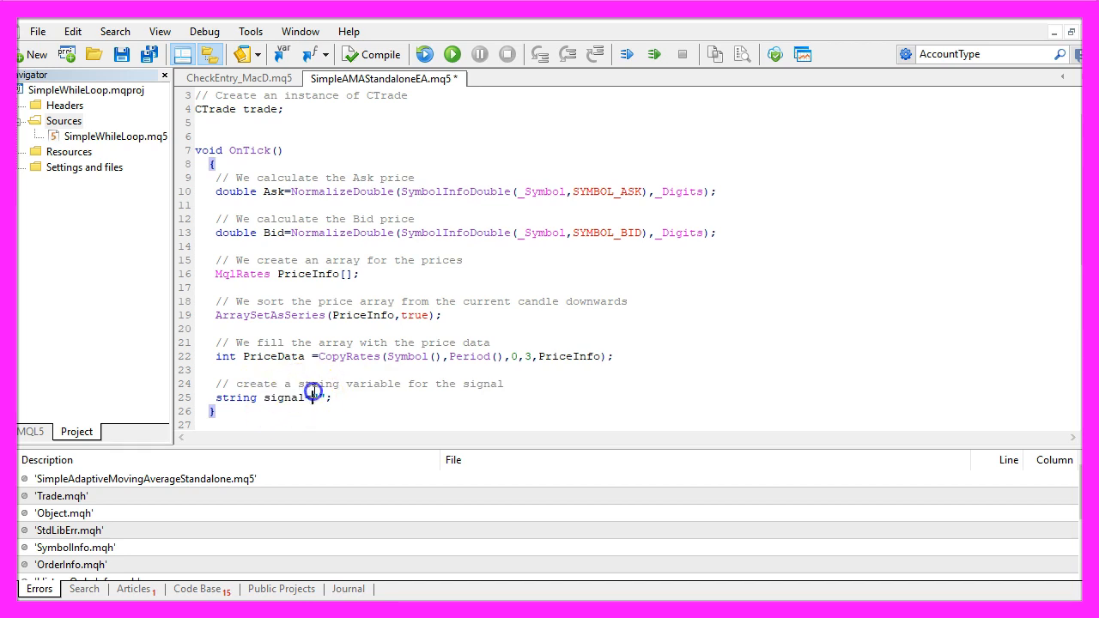
{"action": "type", "text": "=\"\""}
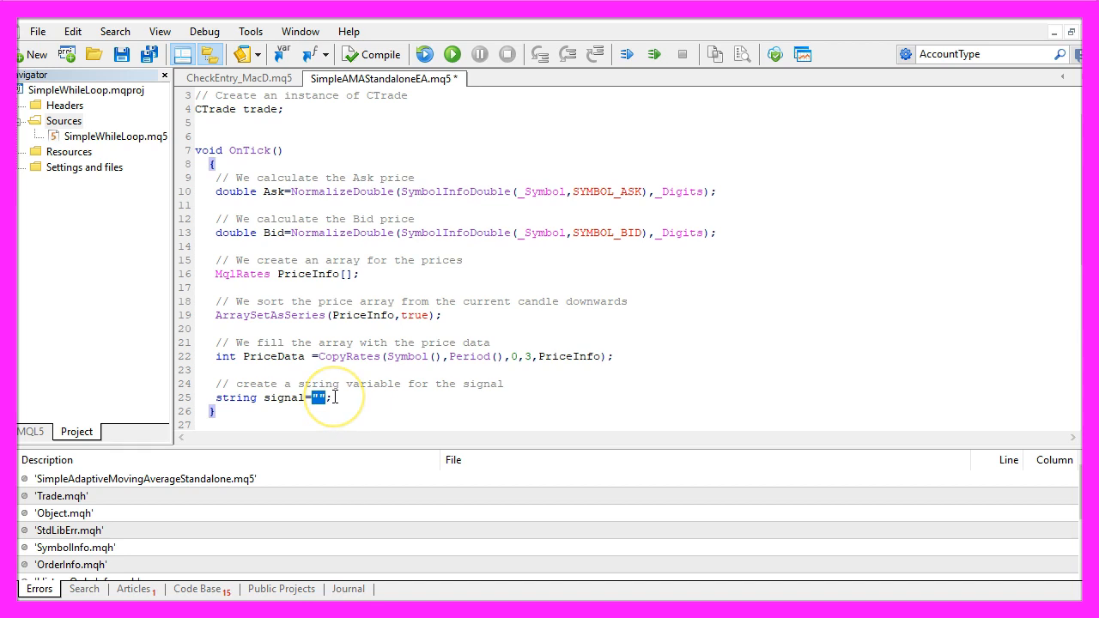
{"action": "type", "text": "// create an Array for several prices"}
{"action": "type", "text": "double myPriceArray[];"}
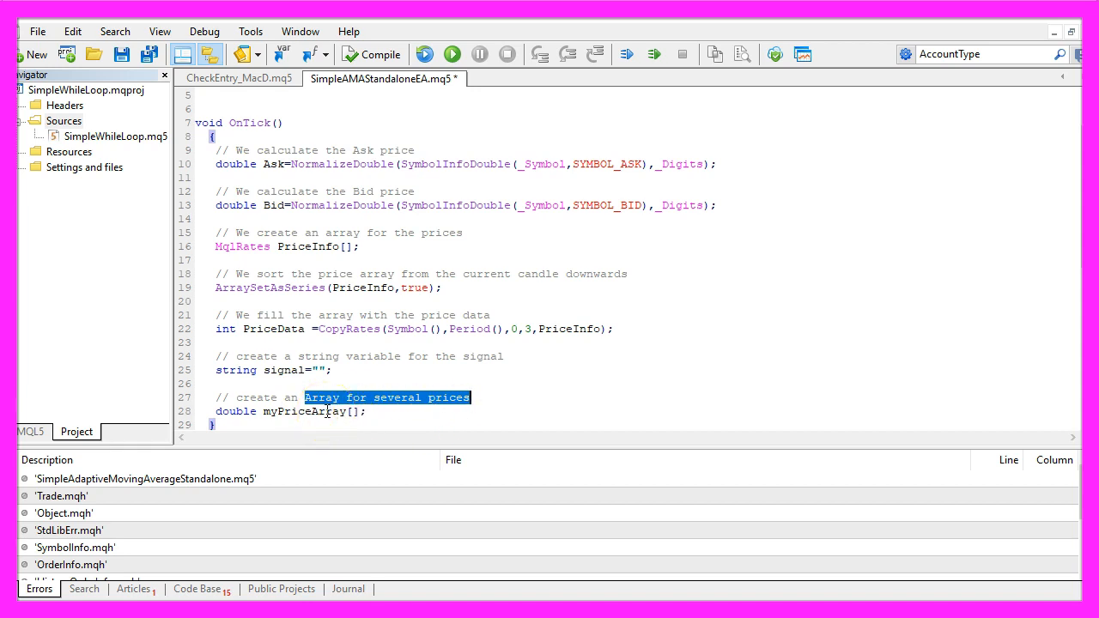
{"action": "double_click", "coordinate": [307, 247]}
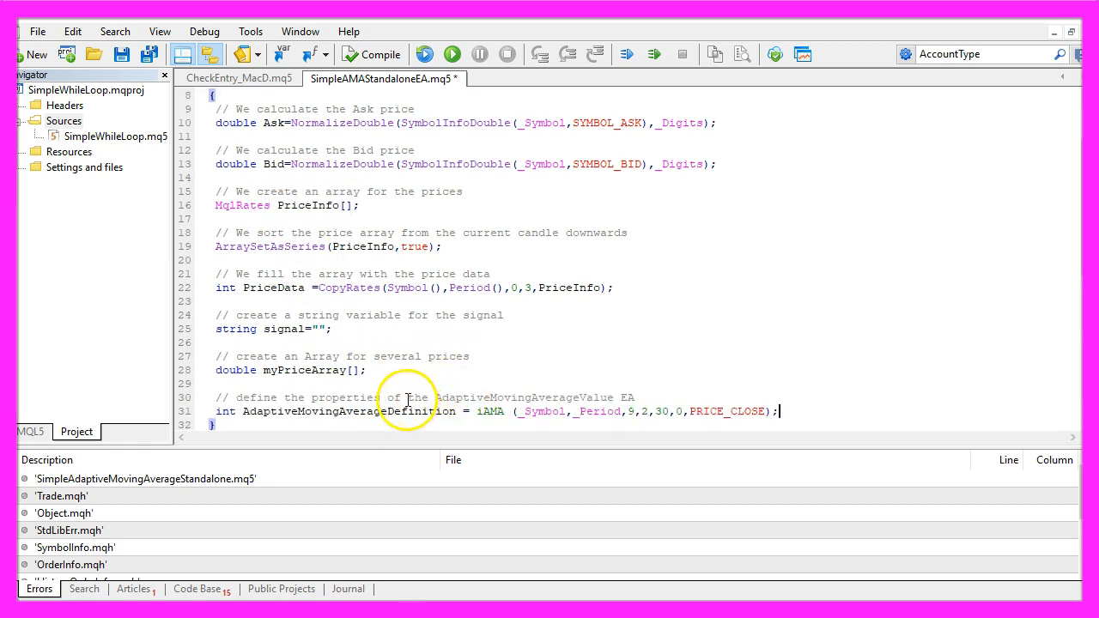
Define AdaptiveMovingAverageDefinition as iAMA(_Symbol,_Period,9,2,30,0,PRICE_CLOSE).
{"action": "left_click_drag", "start_coordinate": [409, 396], "coordinate": [639, 397]}
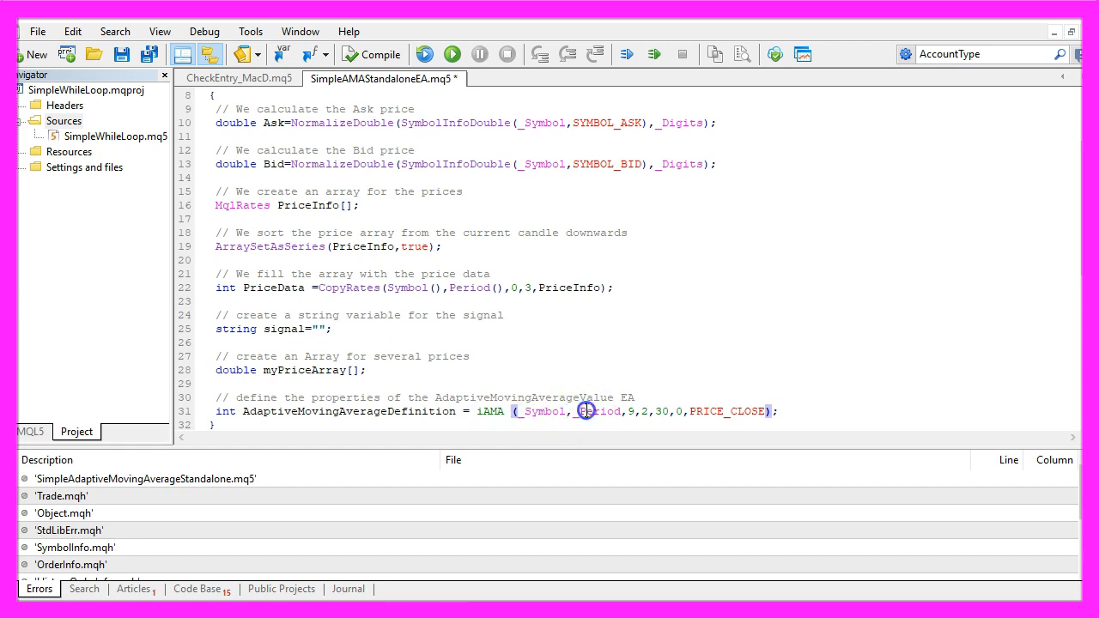
{"action": "double_click", "coordinate": [598, 412]}
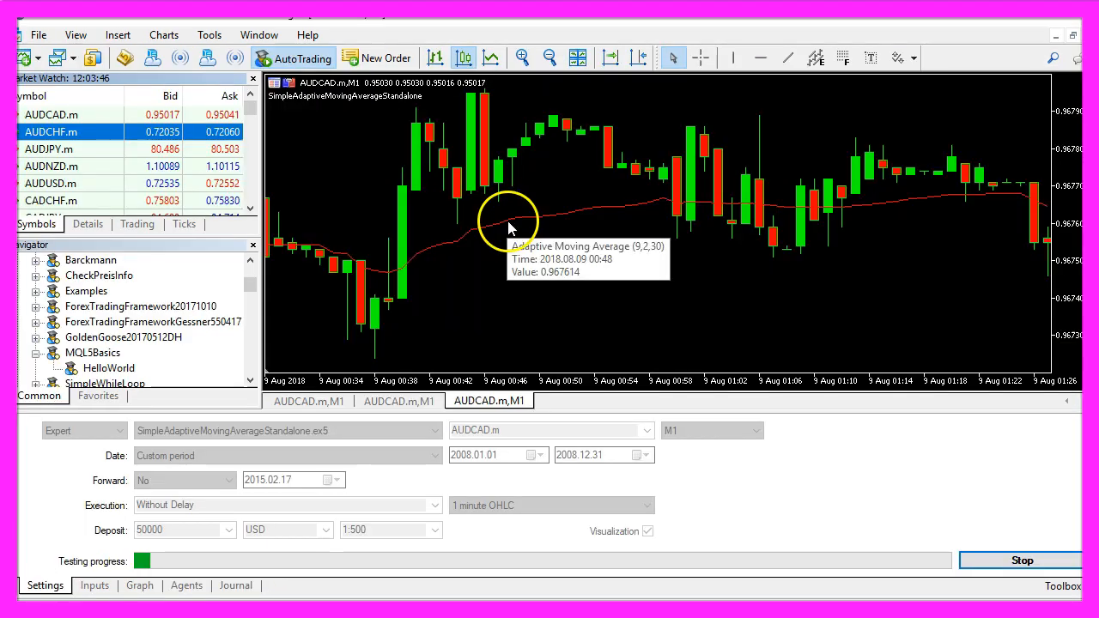
Review the chart's Adaptive Moving Average properties: period 9, fast EMA 2, slow EMA 30.
{"action": "right_click", "coordinate": [511, 227]}
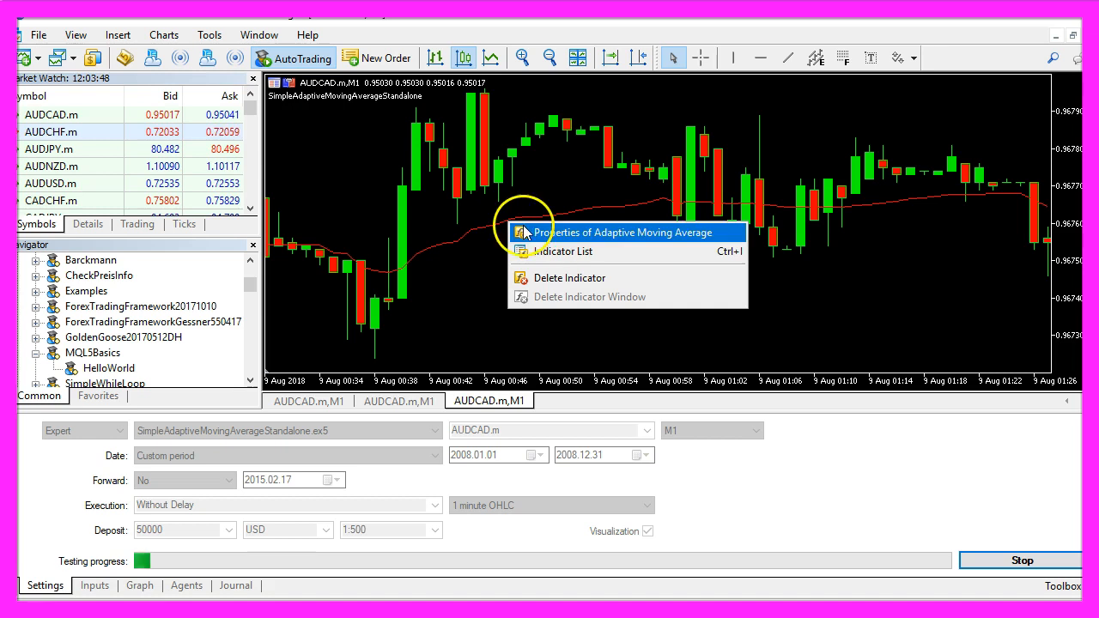
{"action": "left_click", "coordinate": [619, 232]}
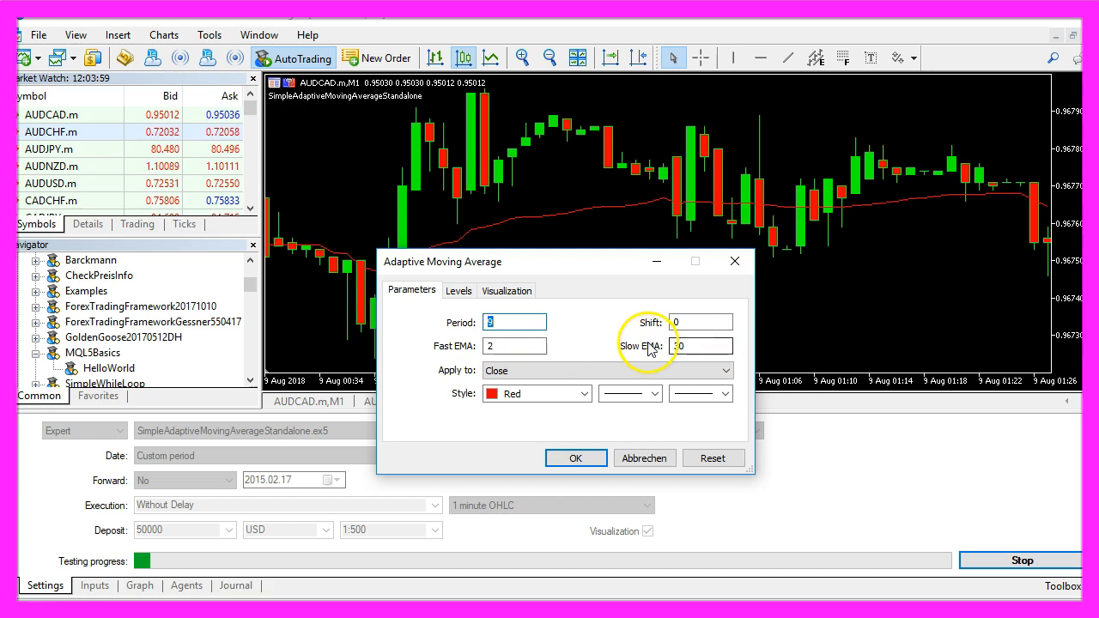
{"action": "type", "text": "30,0,PRICE_CLOSE);"}
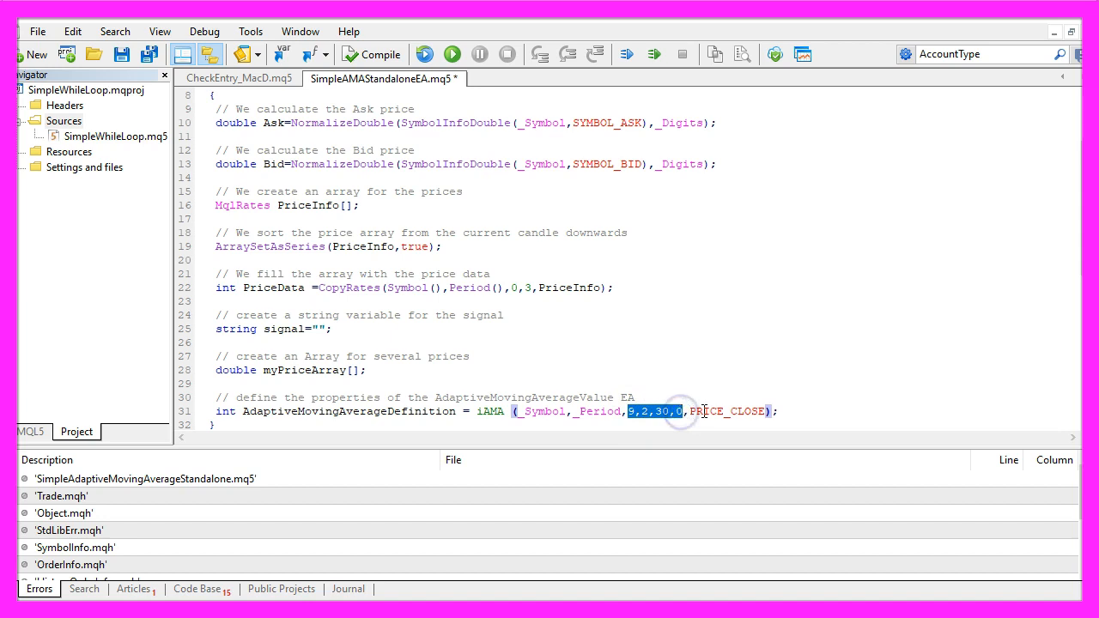
Confirm the iAMA call's PRICE_CLOSE argument matches the chart indicator's close-price setting.
{"action": "double_click", "coordinate": [729, 411]}
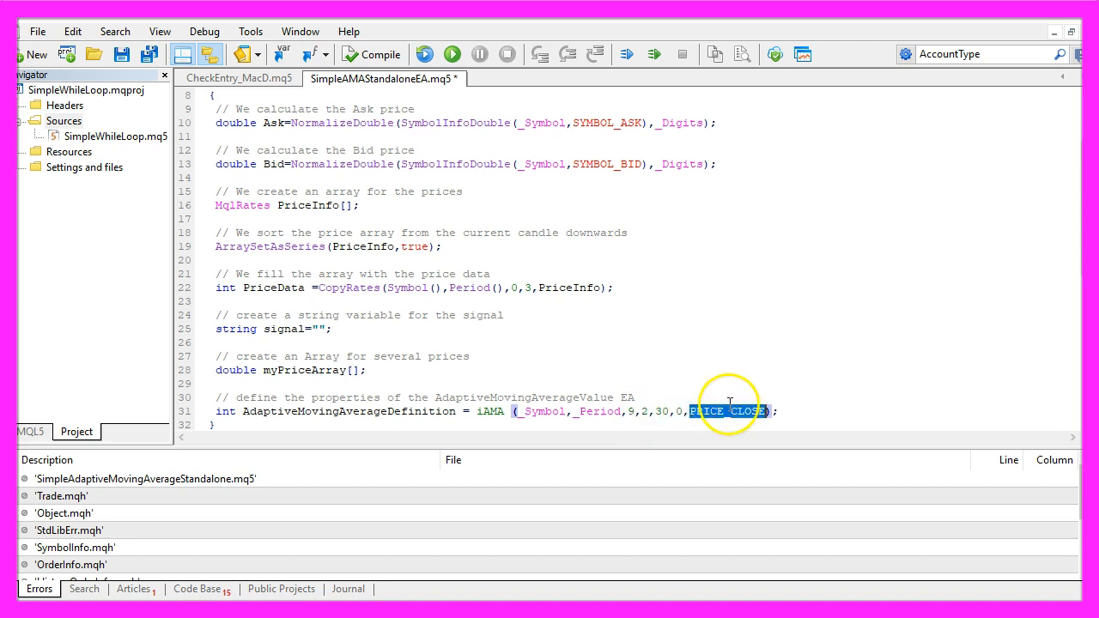
{"action": "mouse_move", "coordinate": [793, 409]}
{"action": "type", "text": "ArraySetAsSeries(myPriceArray,true);"}
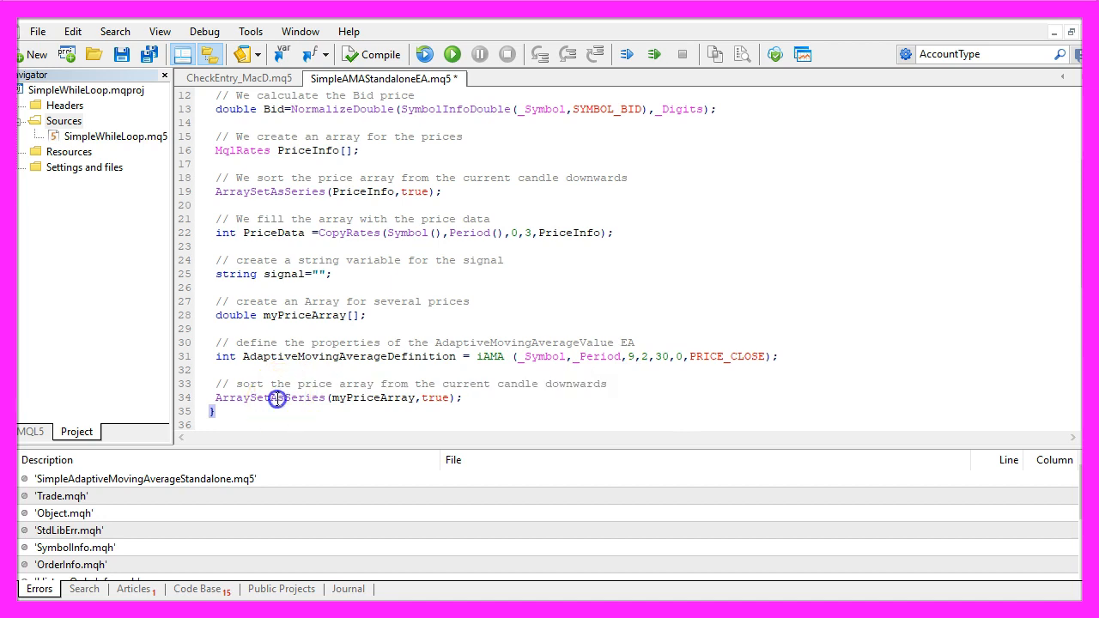
Copy 3 AMA buffer values into myPriceArray and store myPriceArray[0] normalized to 6 digits.
{"action": "double_click", "coordinate": [272, 399]}
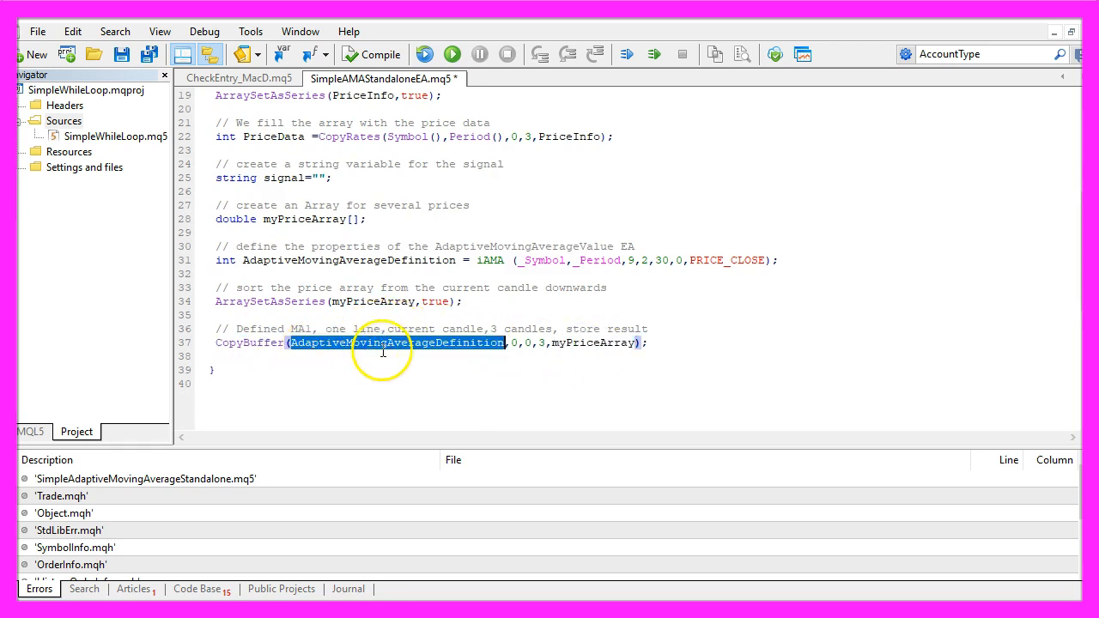
{"action": "mouse_move", "coordinate": [305, 261]}
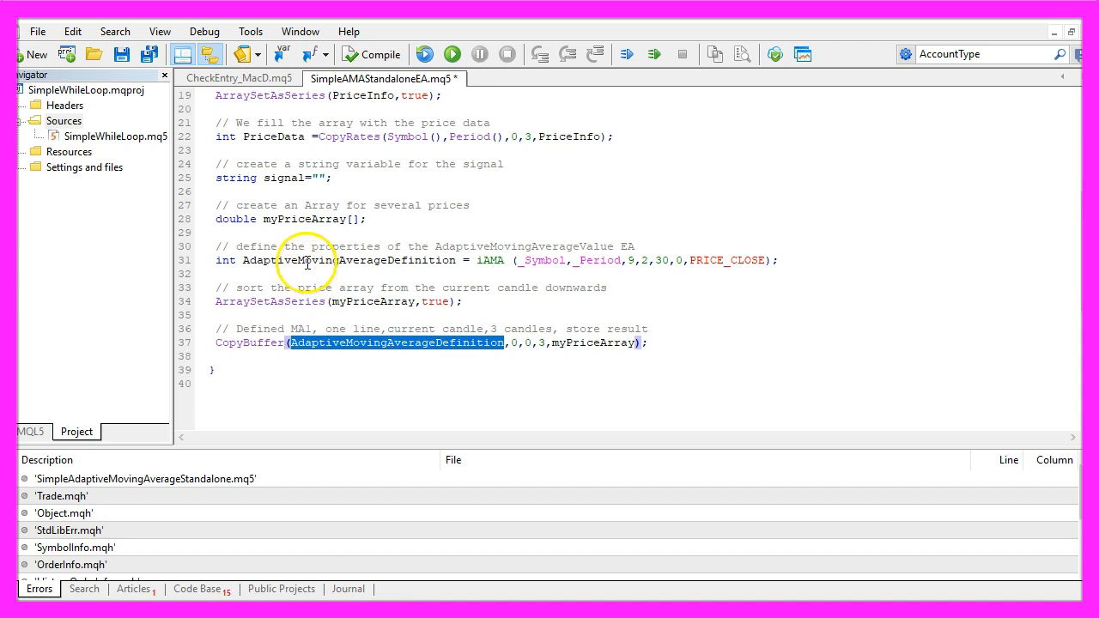
{"action": "double_click", "coordinate": [347, 261]}
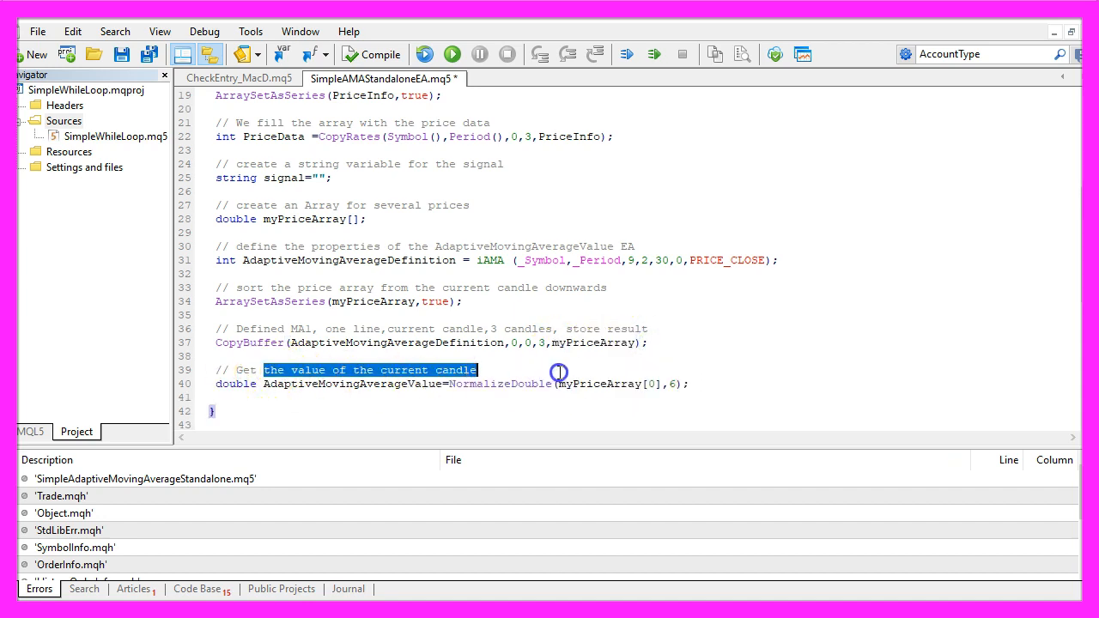
Set signal to "sell" when AdaptiveMovingAverageValue is above PriceInfo[0].close.
{"action": "left_click", "coordinate": [649, 385]}
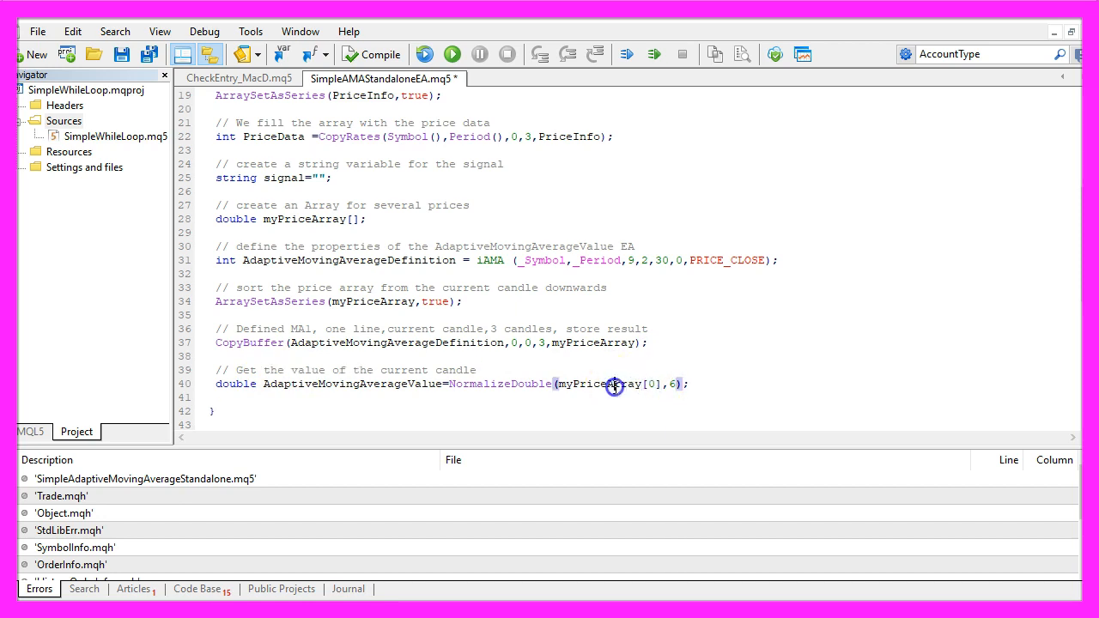
{"action": "double_click", "coordinate": [592, 385]}
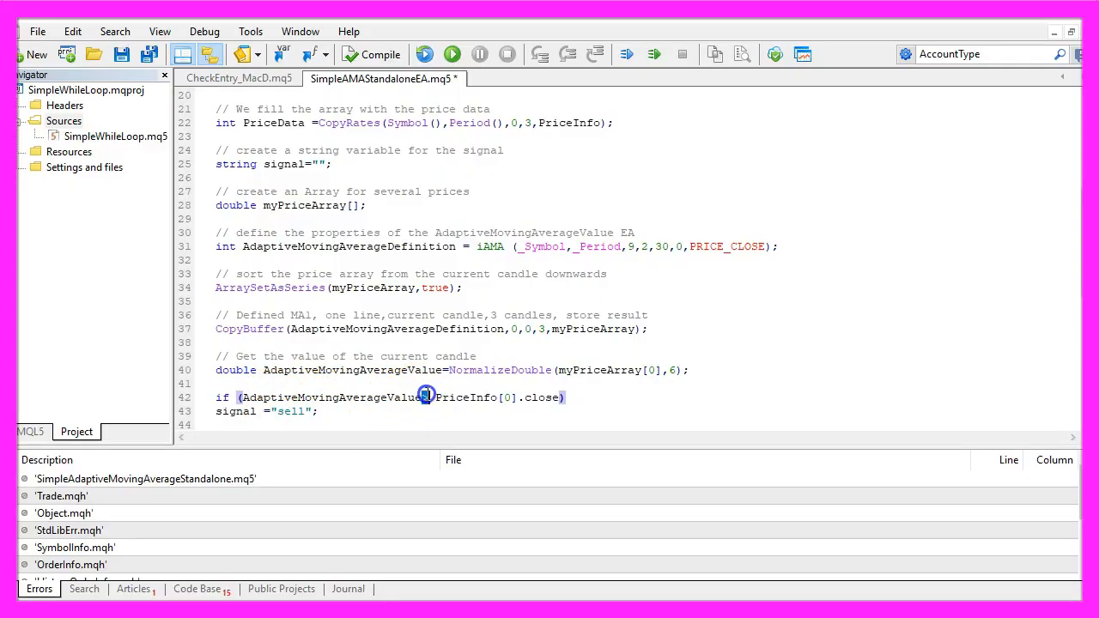
Highlight the AMA value, the PriceInfo candle index and the sell signal text in the condition.
{"action": "double_click", "coordinate": [543, 397]}
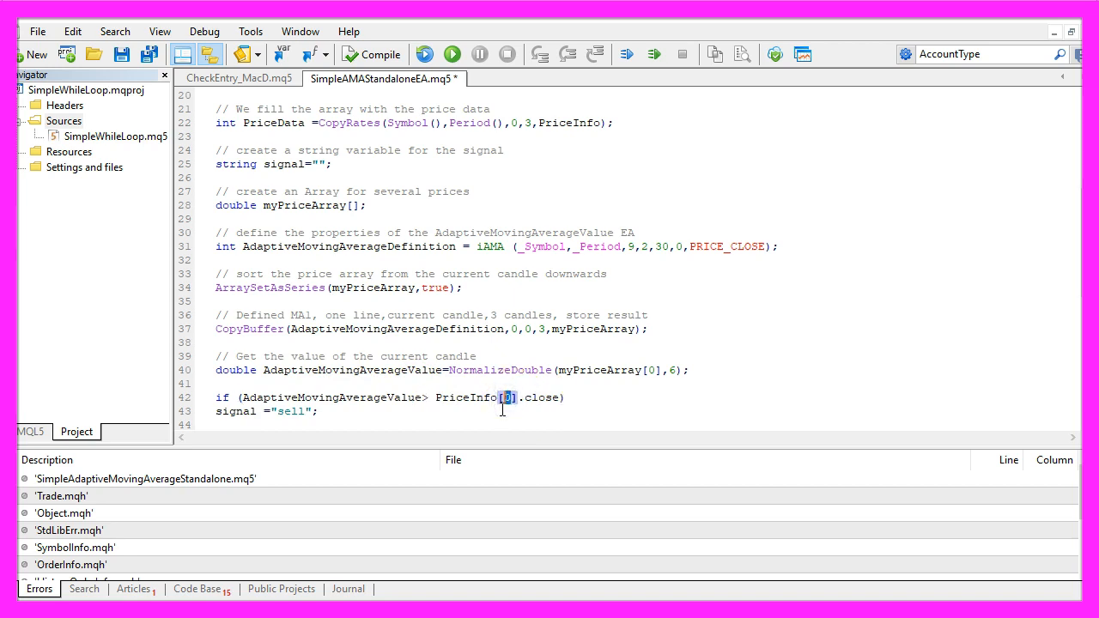
{"action": "double_click", "coordinate": [468, 396]}
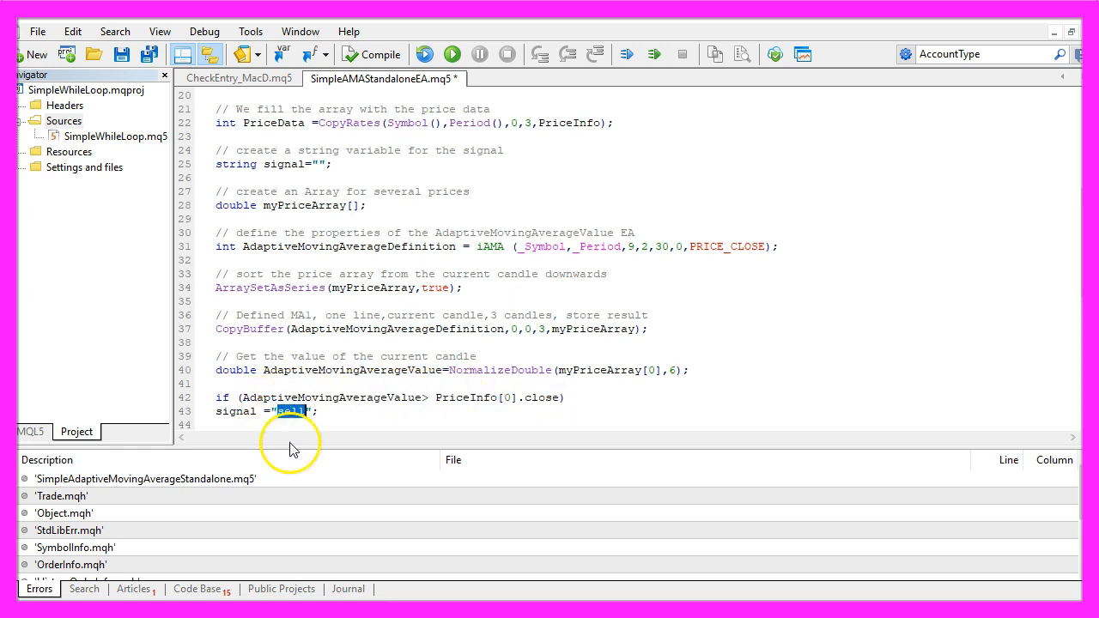
{"action": "double_click", "coordinate": [235, 413]}
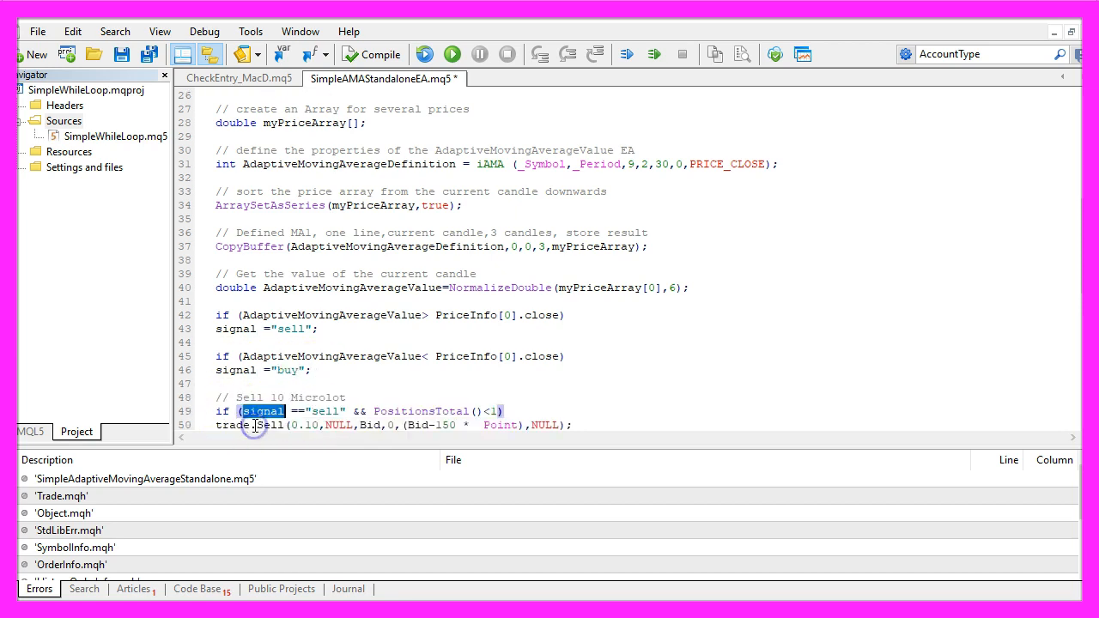
Highlight the signal variable in the sell check and the trade object in the 0.10-lot buy order.
{"action": "double_click", "coordinate": [325, 413]}
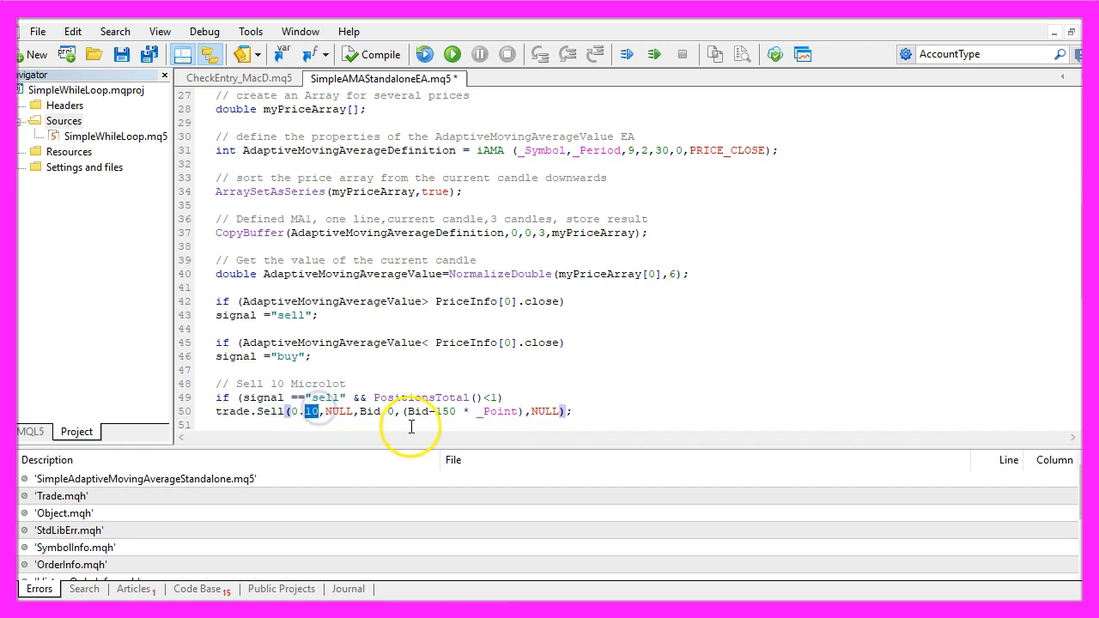
{"action": "scroll", "scroll_direction": "down", "scroll_amount": 3}
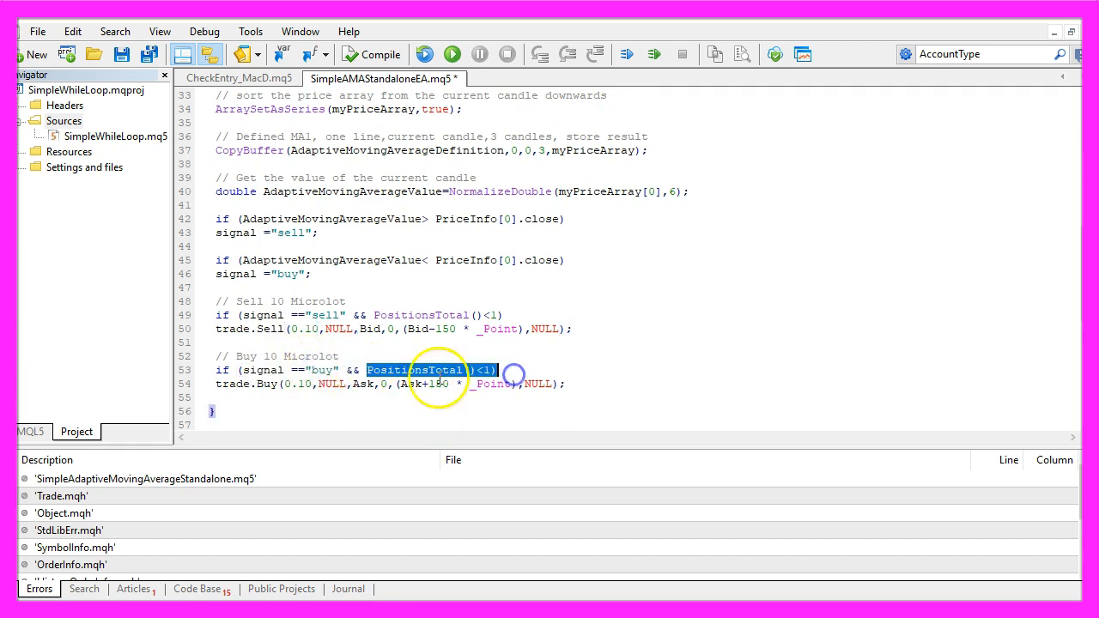
{"action": "left_click", "coordinate": [232, 384]}
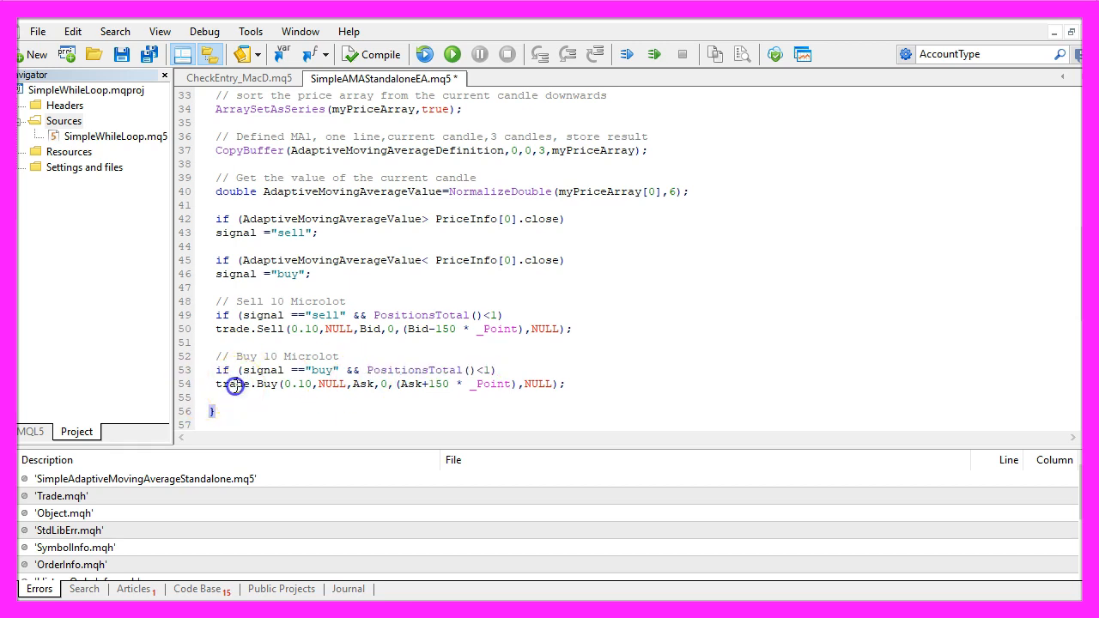
{"action": "double_click", "coordinate": [266, 385]}
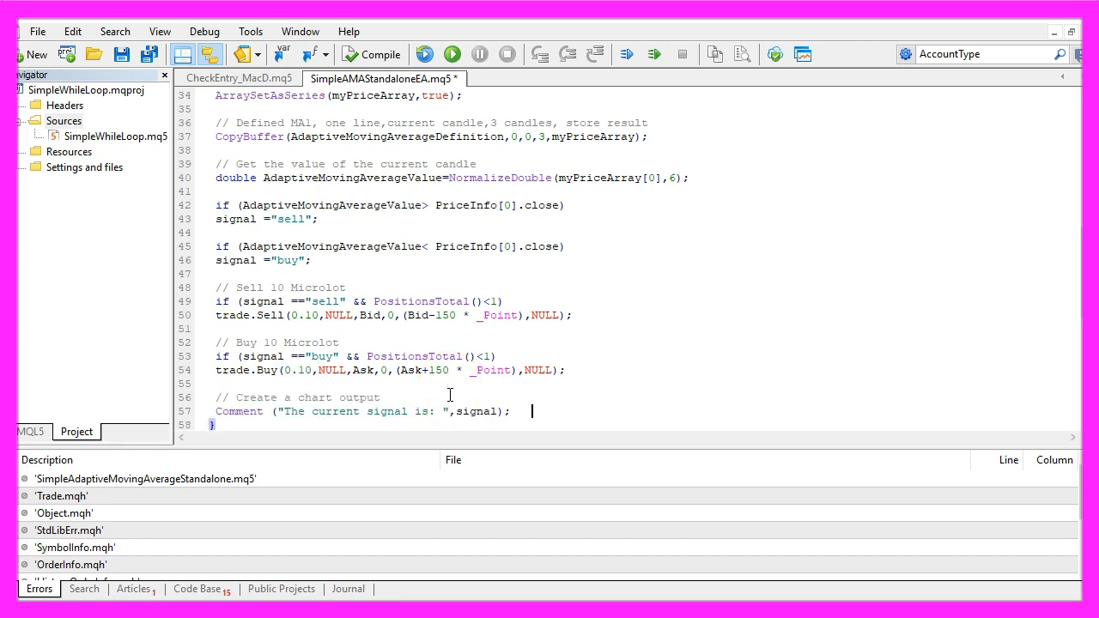
Highlight the signal variable in the Comment line and compile SimpleAMAStandaloneEA with 0 errors.
{"action": "double_click", "coordinate": [239, 412]}
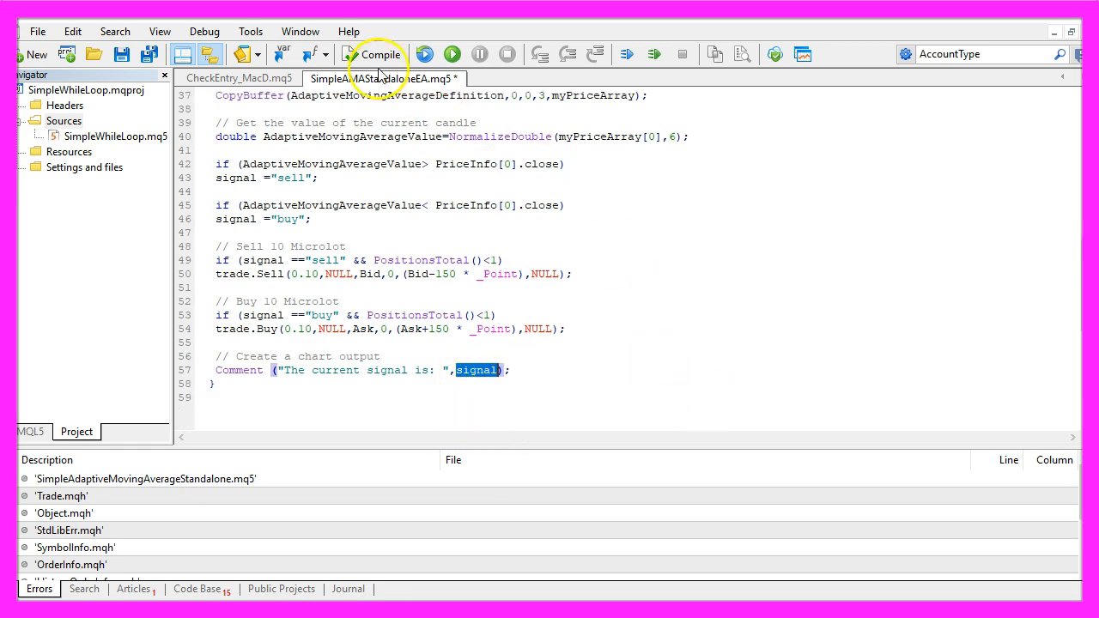
{"action": "mouse_move", "coordinate": [382, 53]}
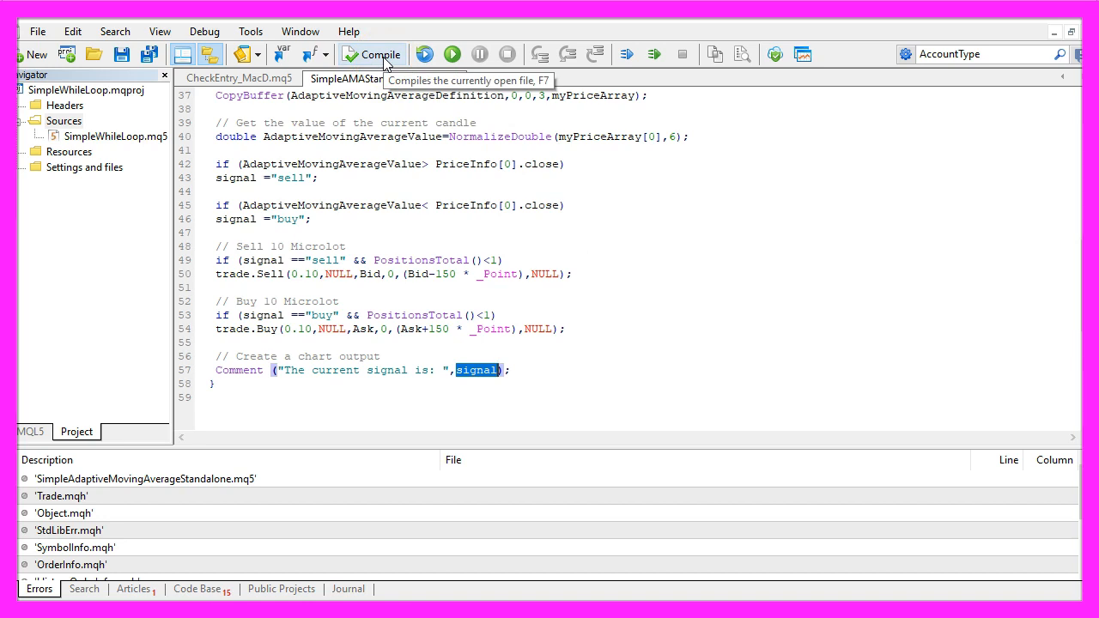
{"action": "left_click", "coordinate": [380, 54]}
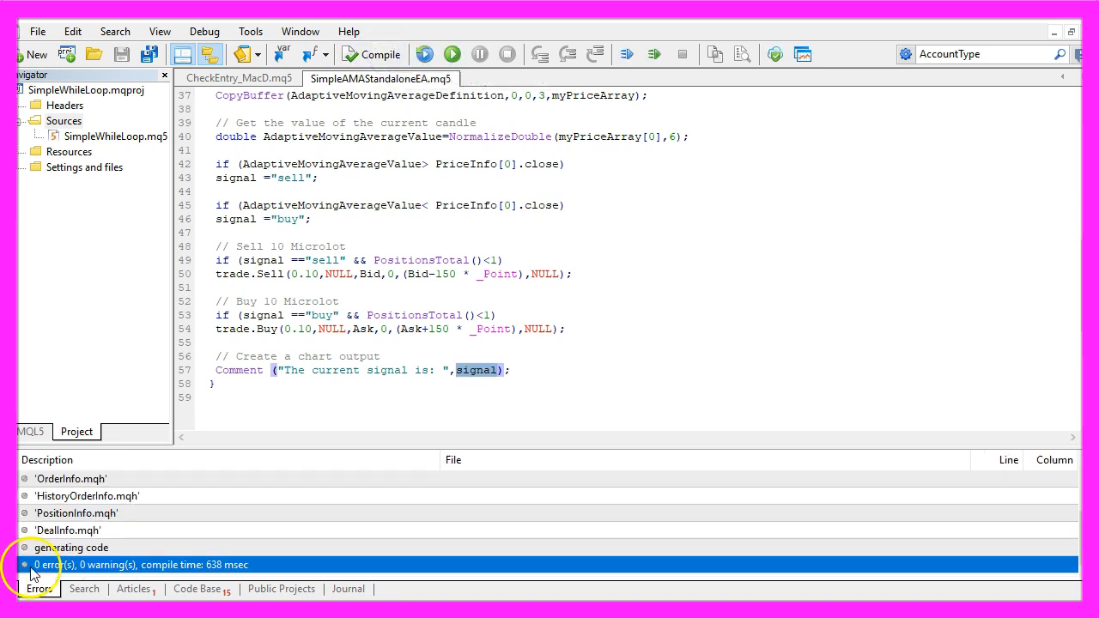
{"action": "mouse_move", "coordinate": [129, 570]}
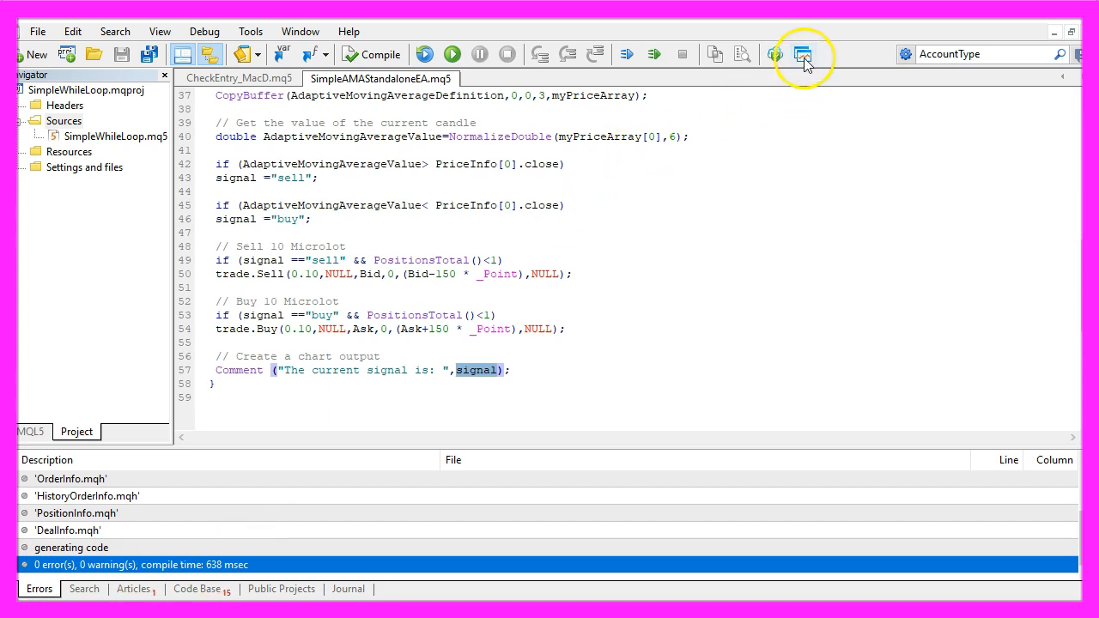
{"action": "mouse_move", "coordinate": [804, 53]}
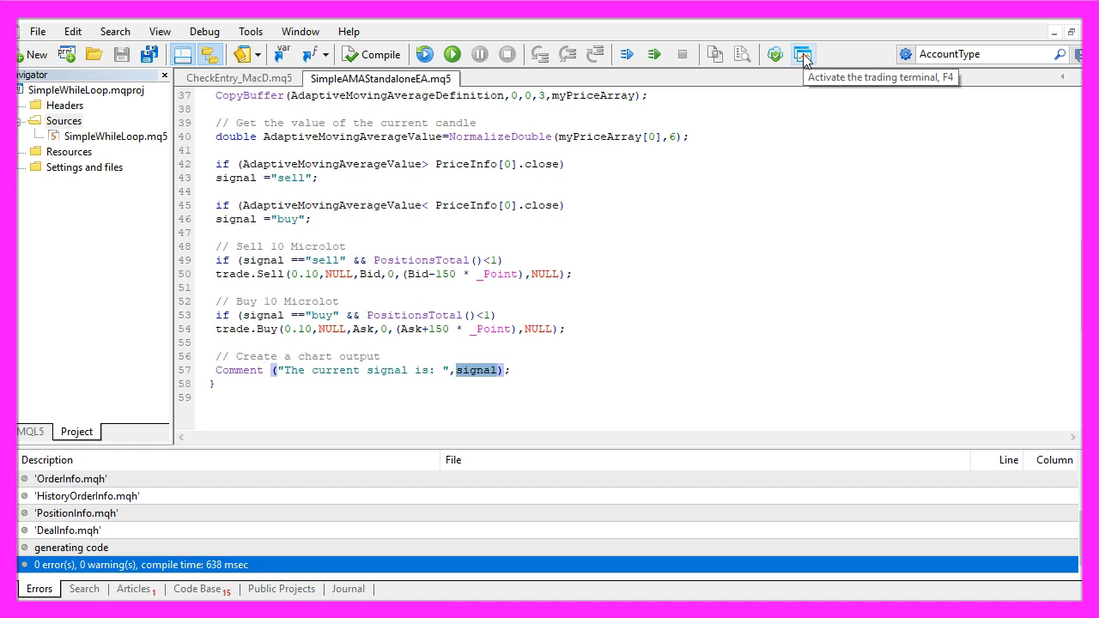
In MetaTrader 5, start a visual Strategy Tester run of SimpleAMAStandaloneEA.ex5 on AUDCAD.m M1.
{"action": "left_click", "coordinate": [804, 53]}
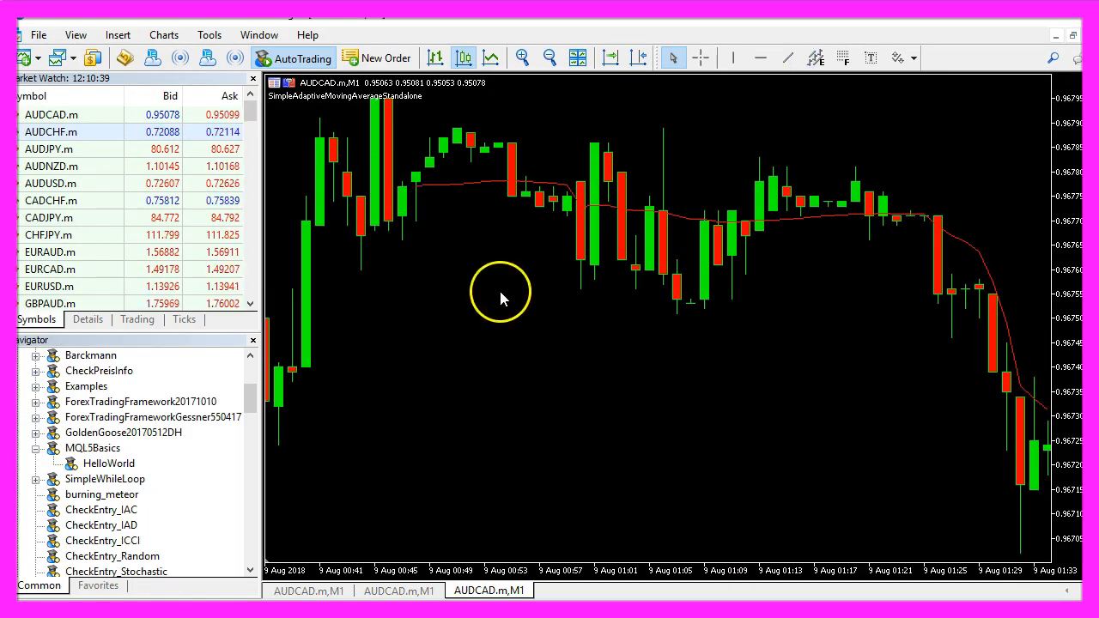
{"action": "left_click", "coordinate": [75, 34]}
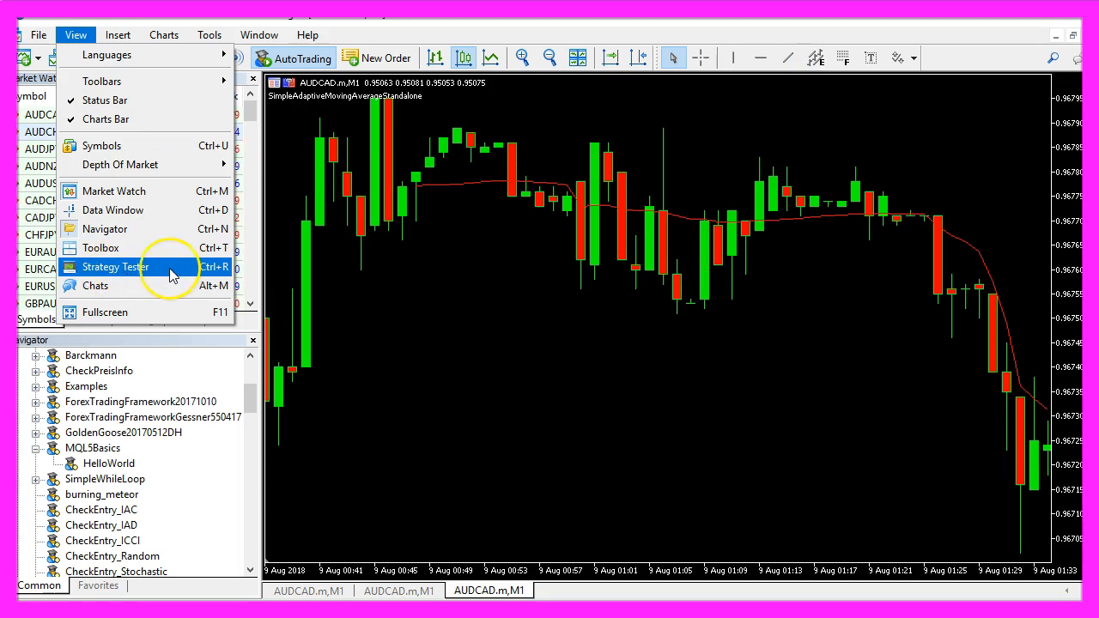
{"action": "left_click", "coordinate": [117, 268]}
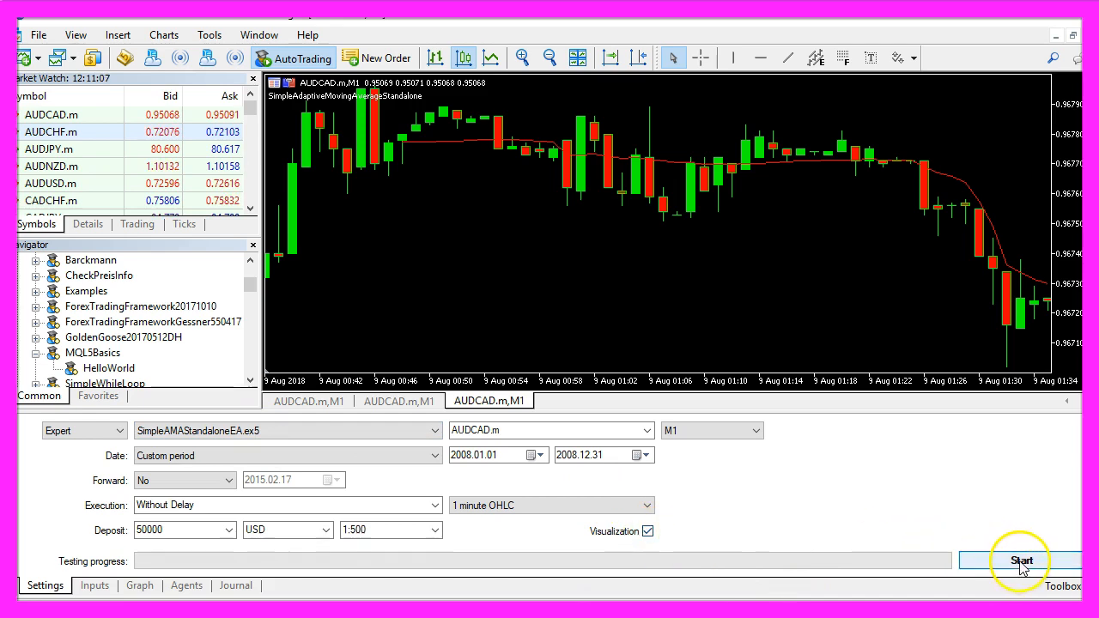
{"action": "left_click", "coordinate": [1021, 560]}
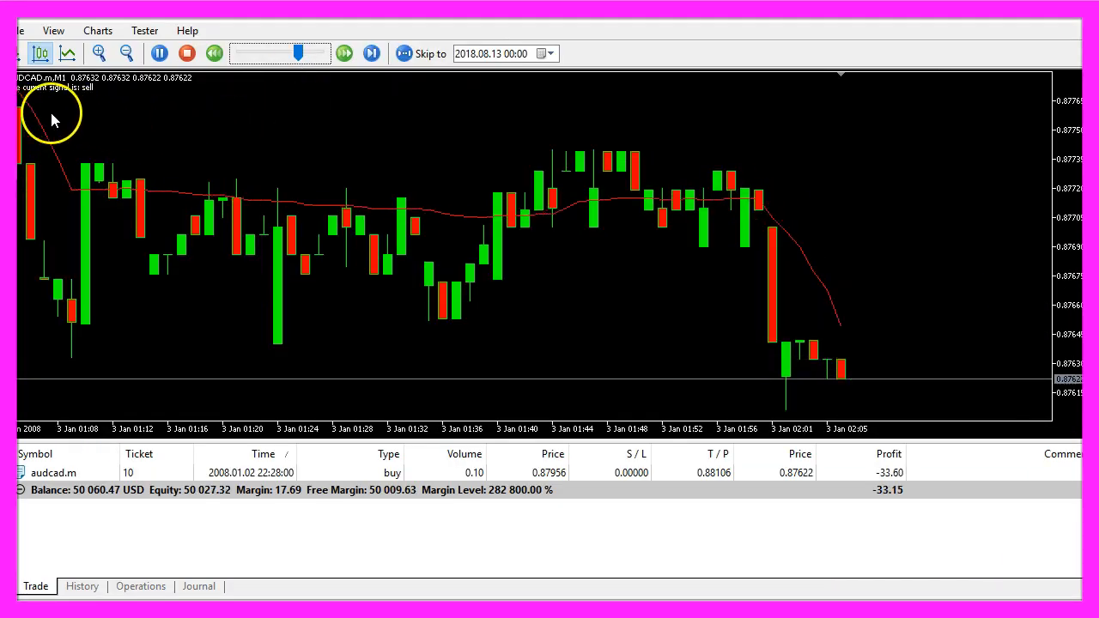
Point out the chart comment reporting the current buy signal during the backtest.
{"action": "left_click", "coordinate": [371, 53]}
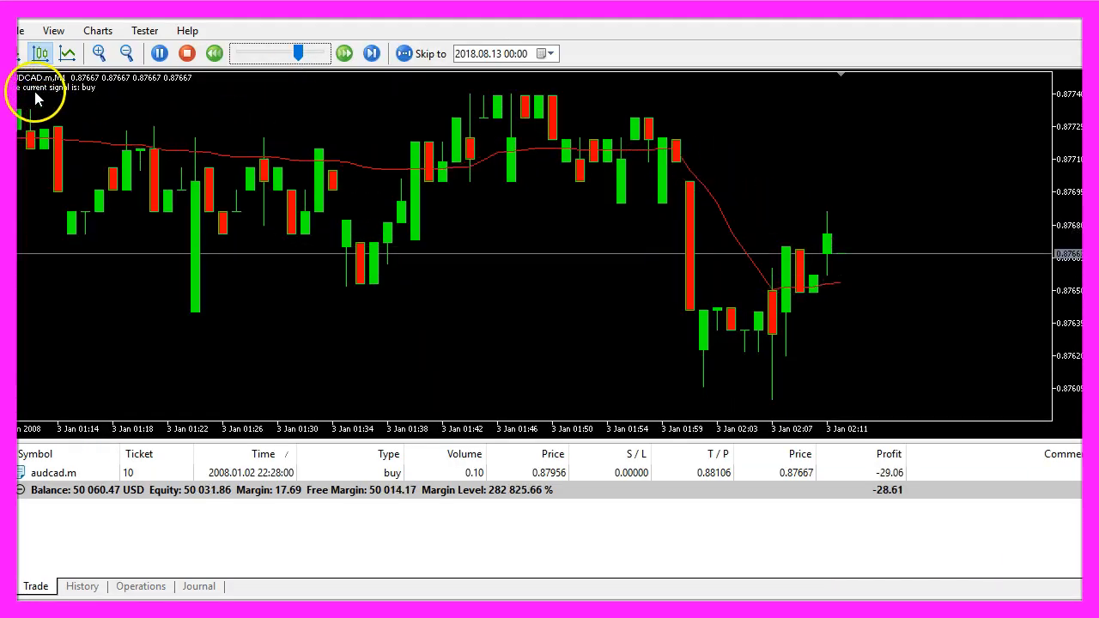
{"action": "left_click", "coordinate": [371, 52]}
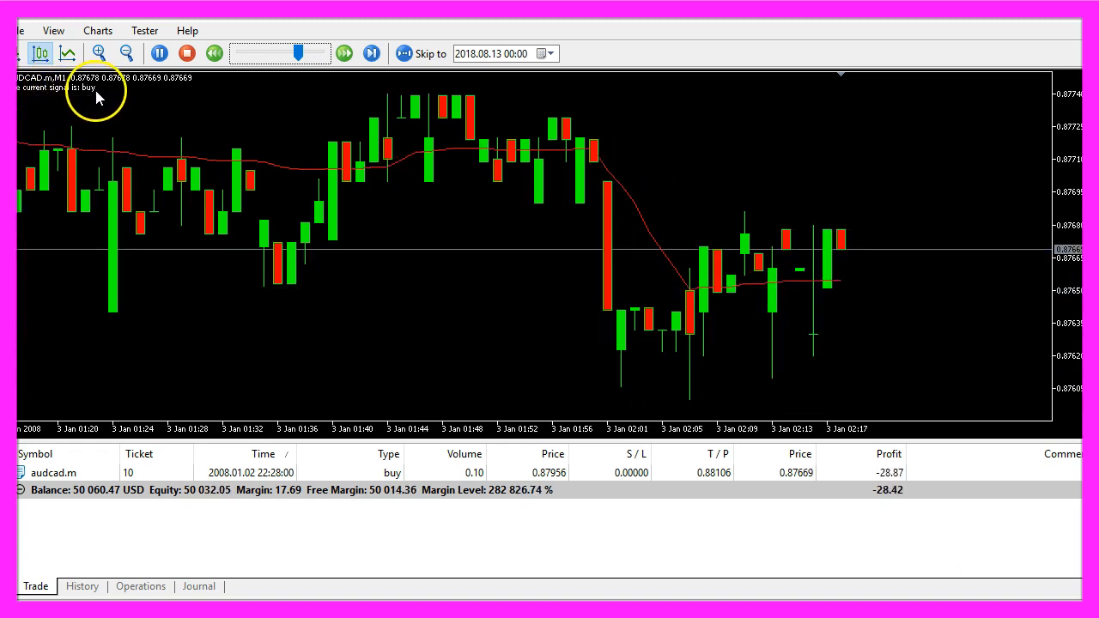